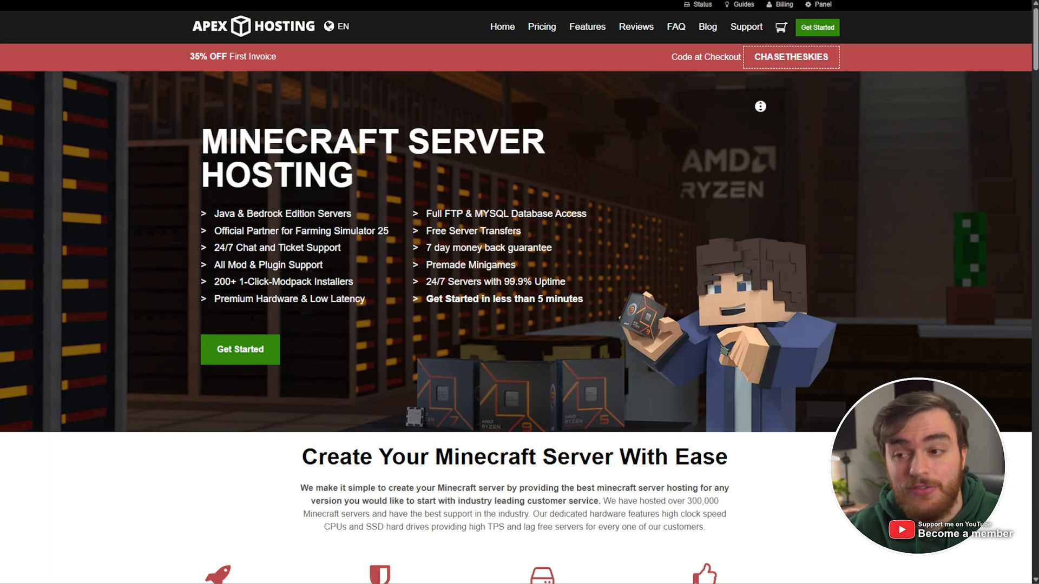
- Browse the PaperMC downloads page and reveal the experimental Paper 1.21.6 builds
{"action": "scroll", "scroll_direction": "down", "scroll_amount": 3}
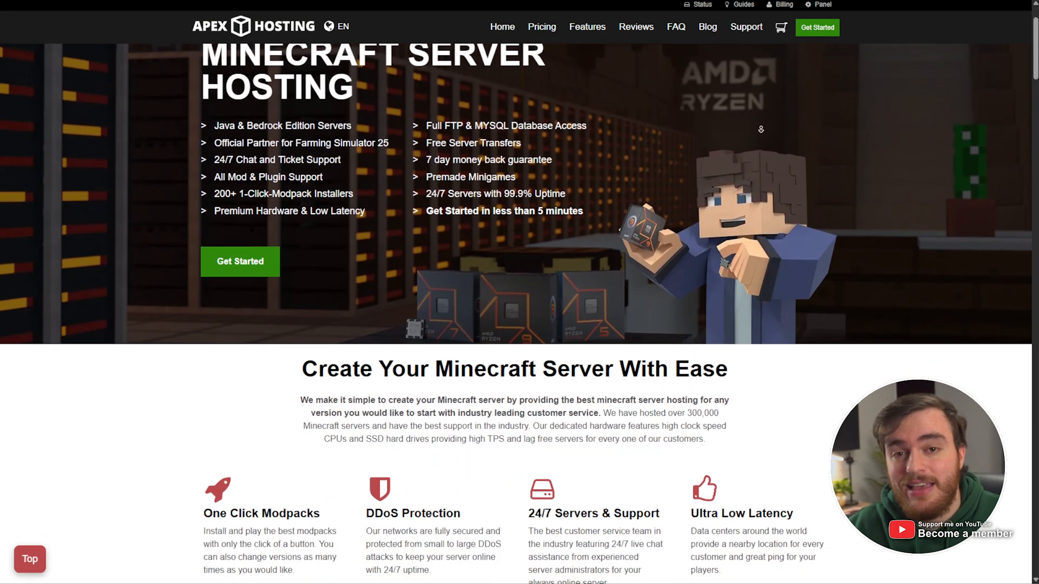
{"action": "scroll", "scroll_direction": "down", "scroll_amount": 3}
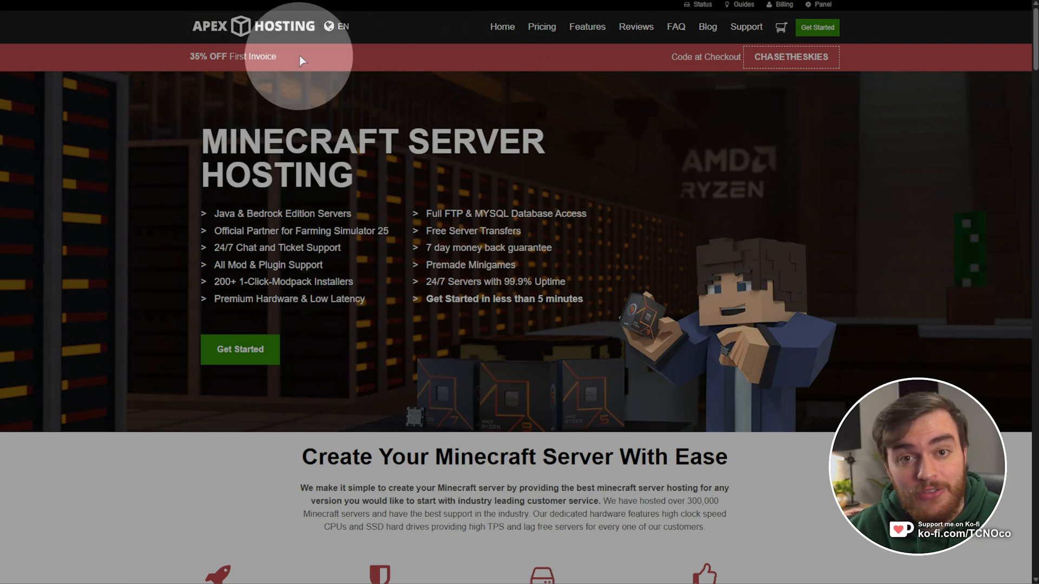
{"action": "left_click", "coordinate": [541, 27]}
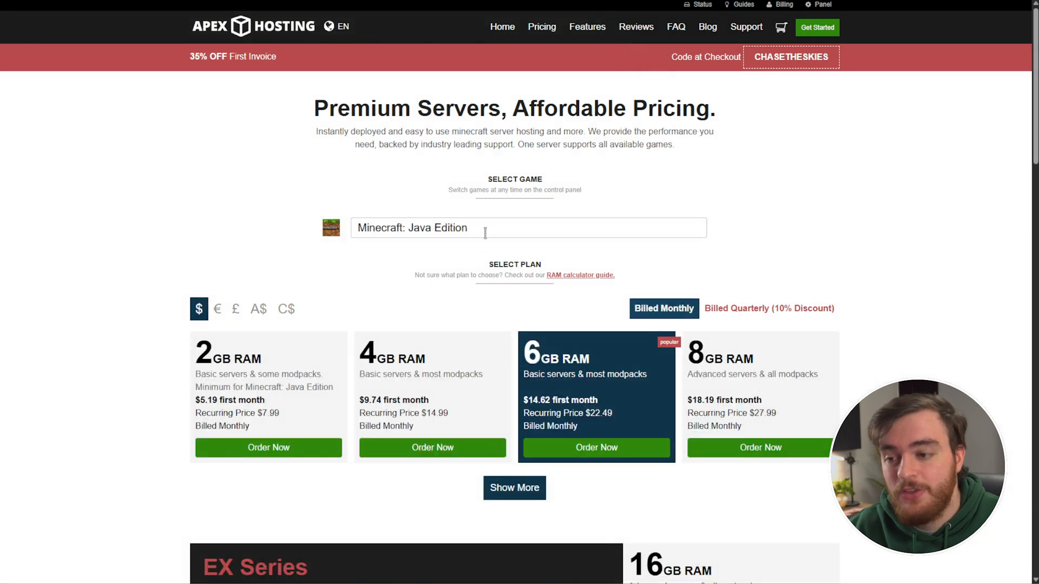
{"action": "left_click", "coordinate": [528, 228]}
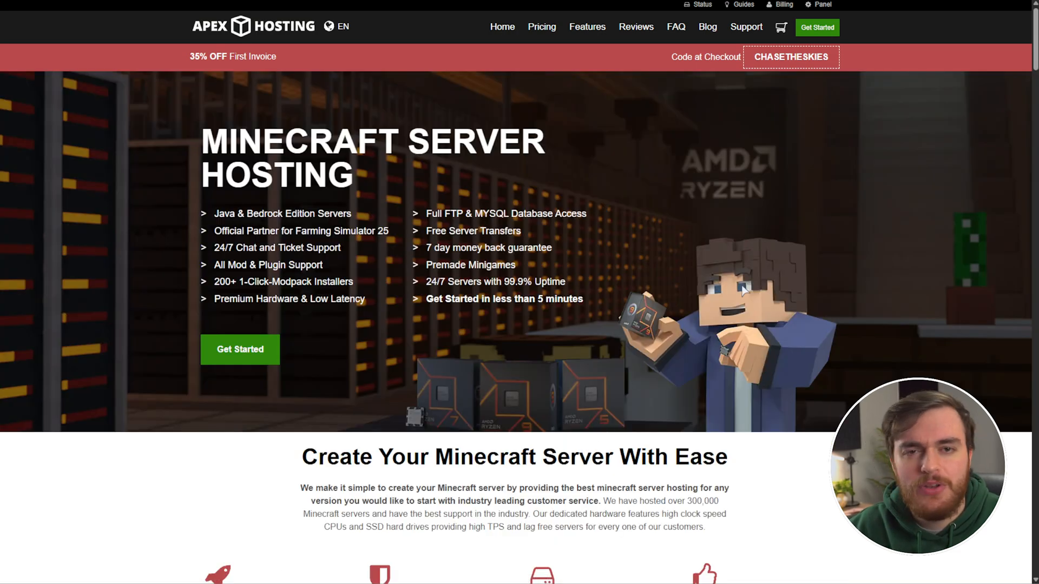
{"action": "mouse_move", "coordinate": [740, 320]}
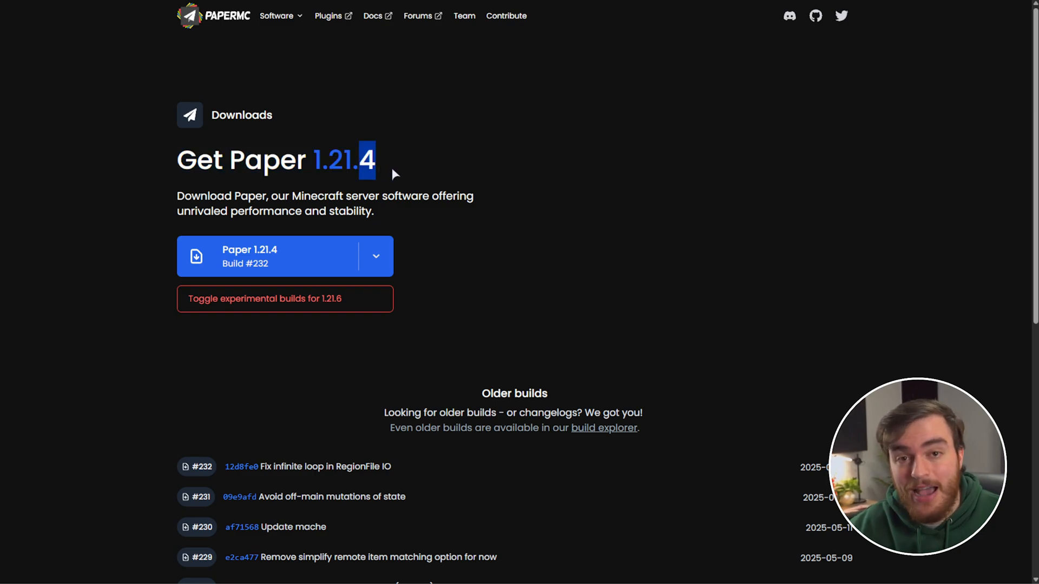
{"action": "mouse_move", "coordinate": [416, 167]}
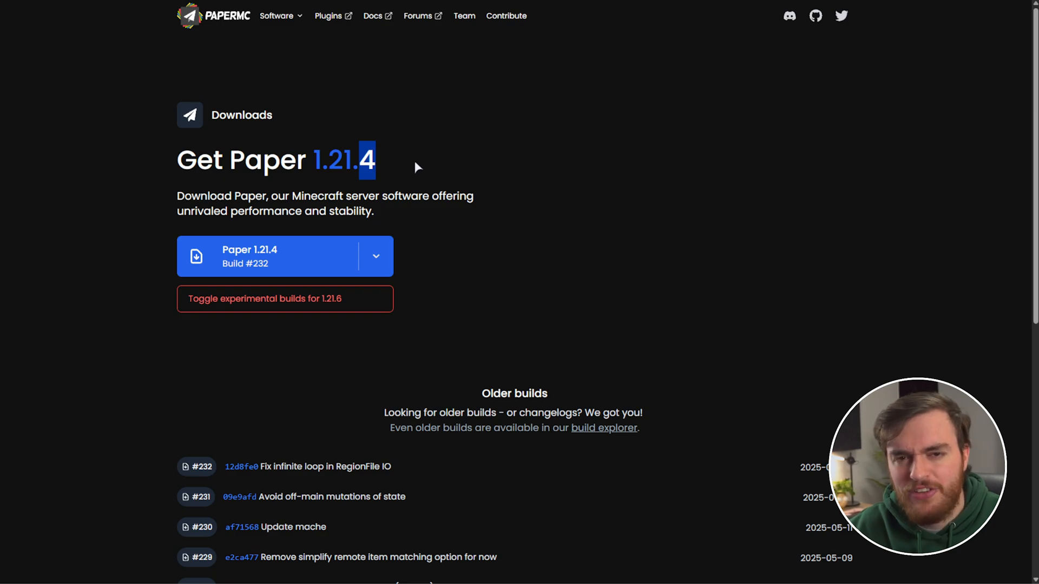
{"action": "mouse_move", "coordinate": [291, 302]}
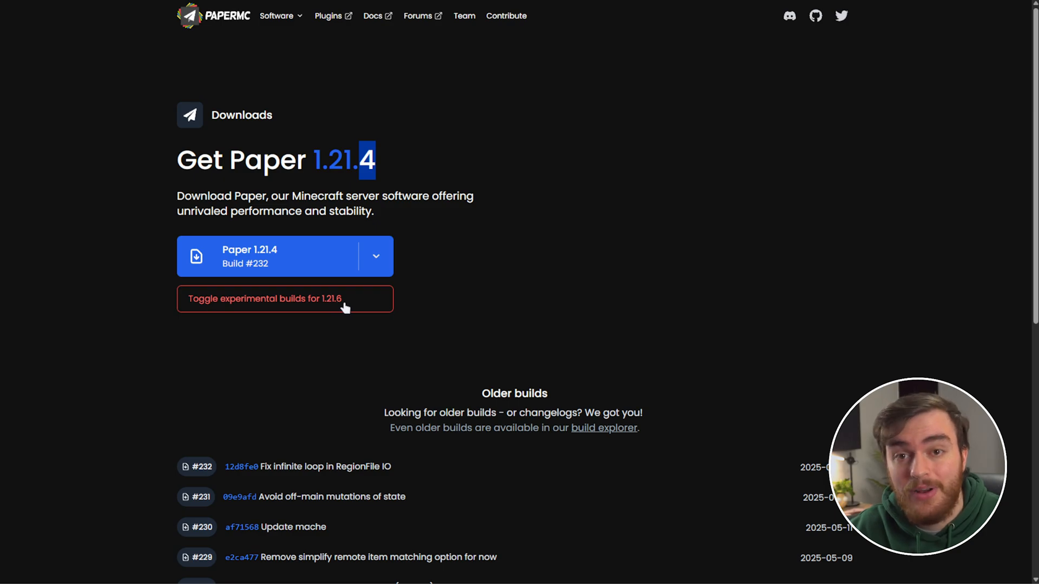
{"action": "left_click", "coordinate": [284, 298]}
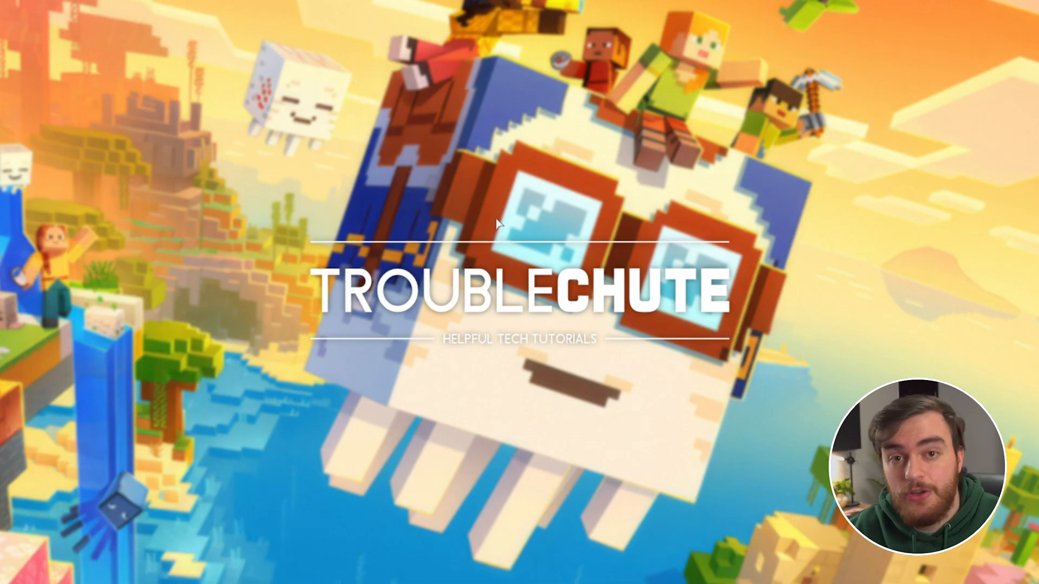
- Create a new folder named Paper 1.21.6 on the desktop
{"action": "right_click", "coordinate": [497, 224]}
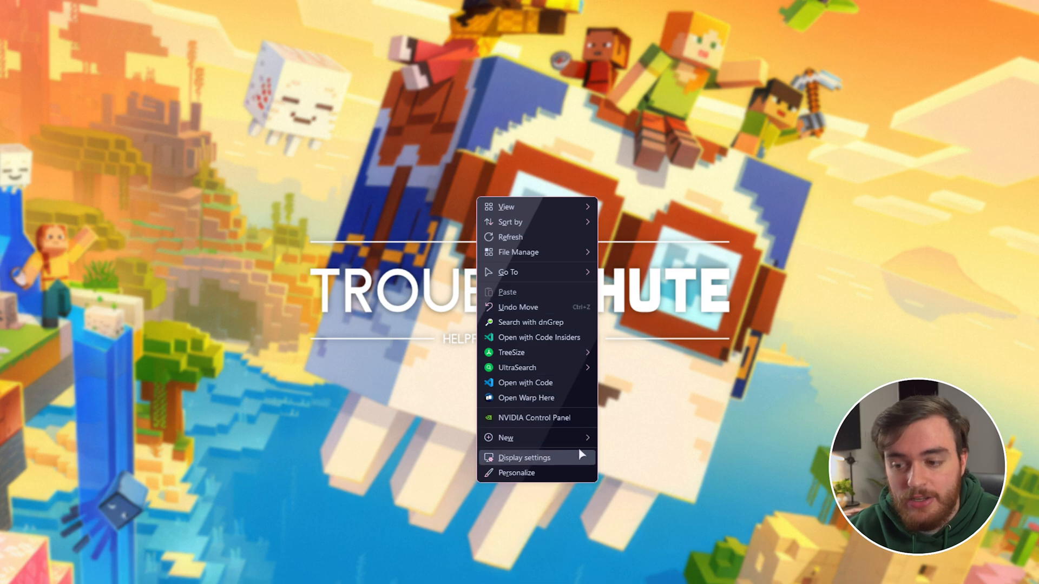
{"action": "left_click", "coordinate": [656, 388]}
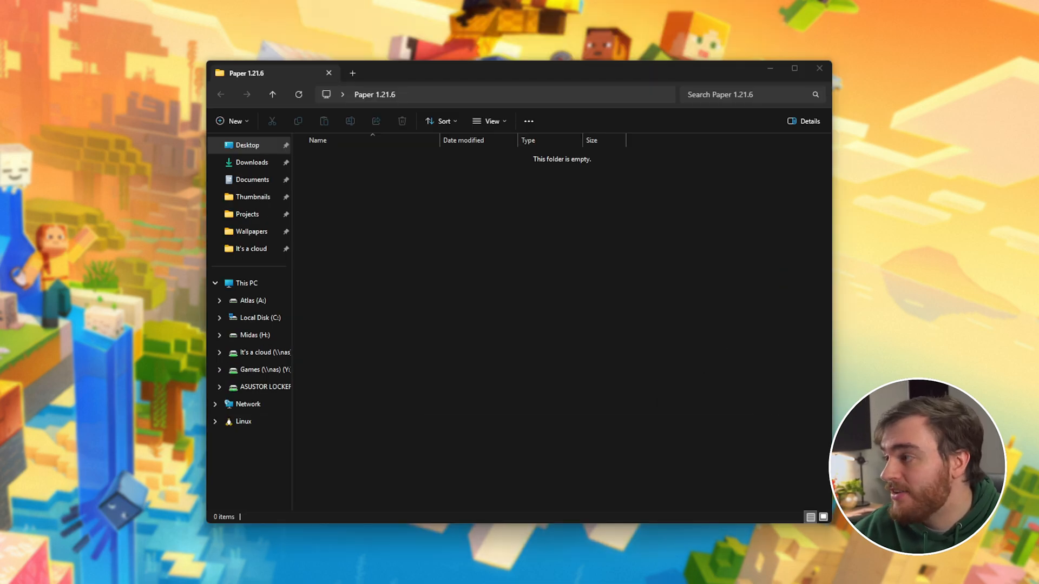
{"action": "mouse_move", "coordinate": [691, 303]}
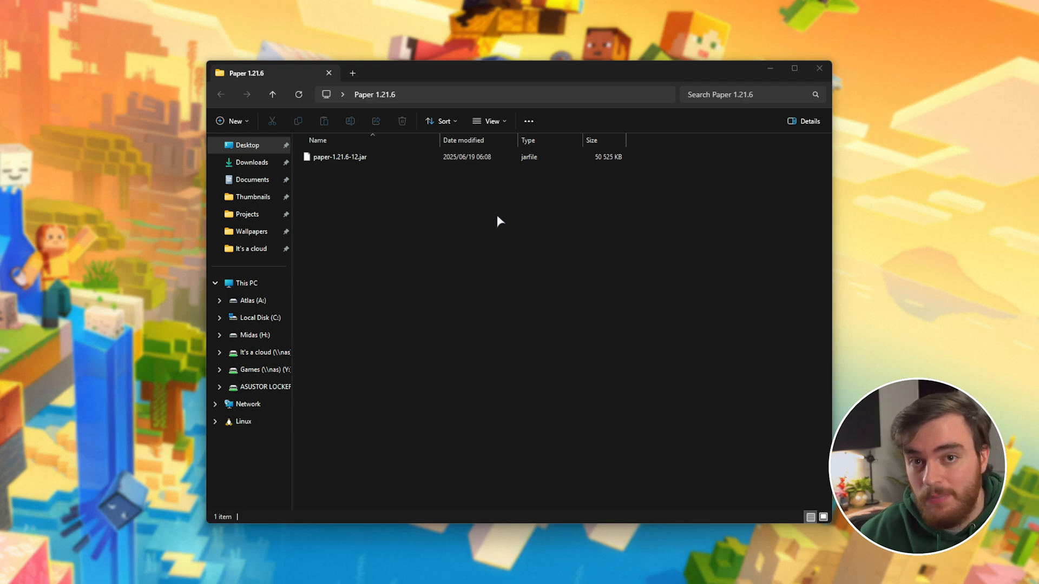
{"action": "mouse_move", "coordinate": [413, 189]}
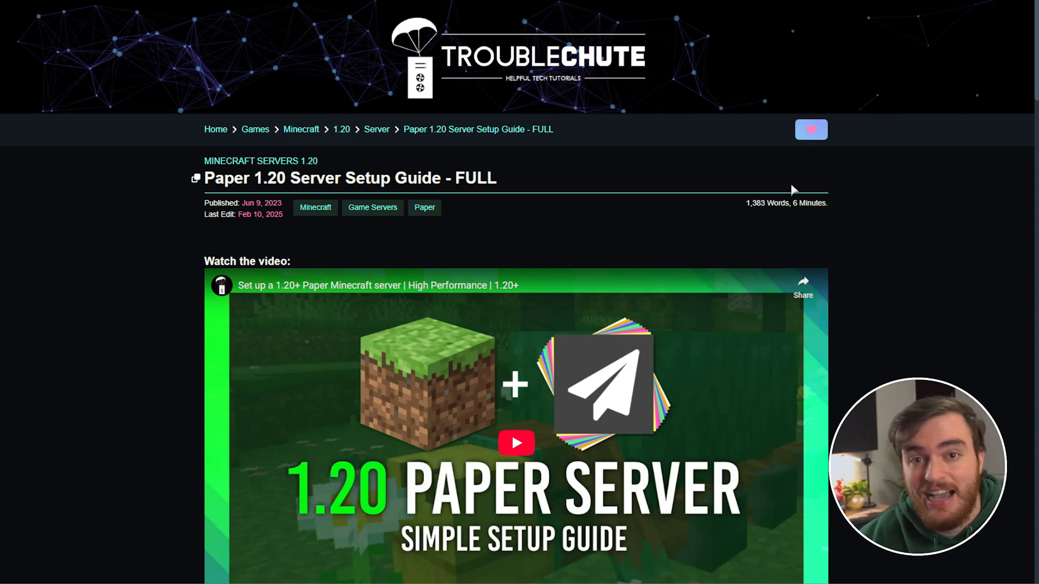
- Download the start.bat launch script from the TroubleChute Paper setup guide
{"action": "scroll", "scroll_direction": "down", "scroll_amount": 3}
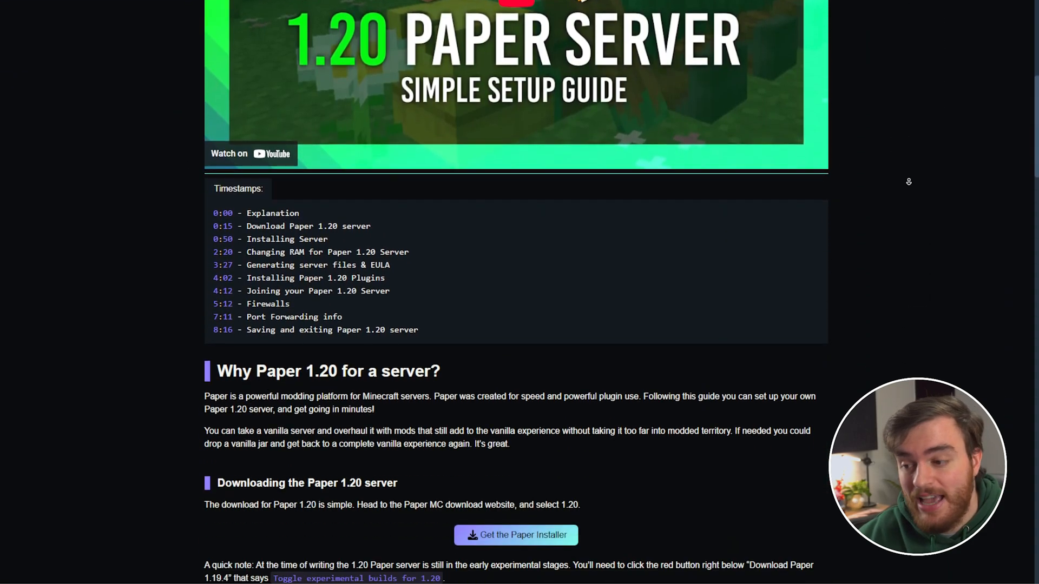
{"action": "scroll", "scroll_direction": "down", "scroll_amount": 3}
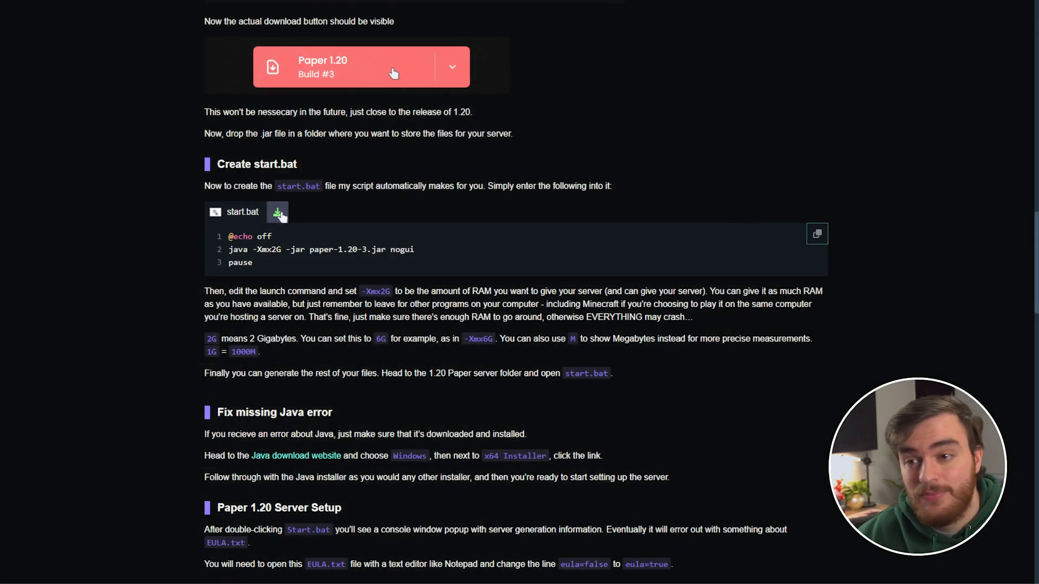
{"action": "left_click", "coordinate": [277, 211]}
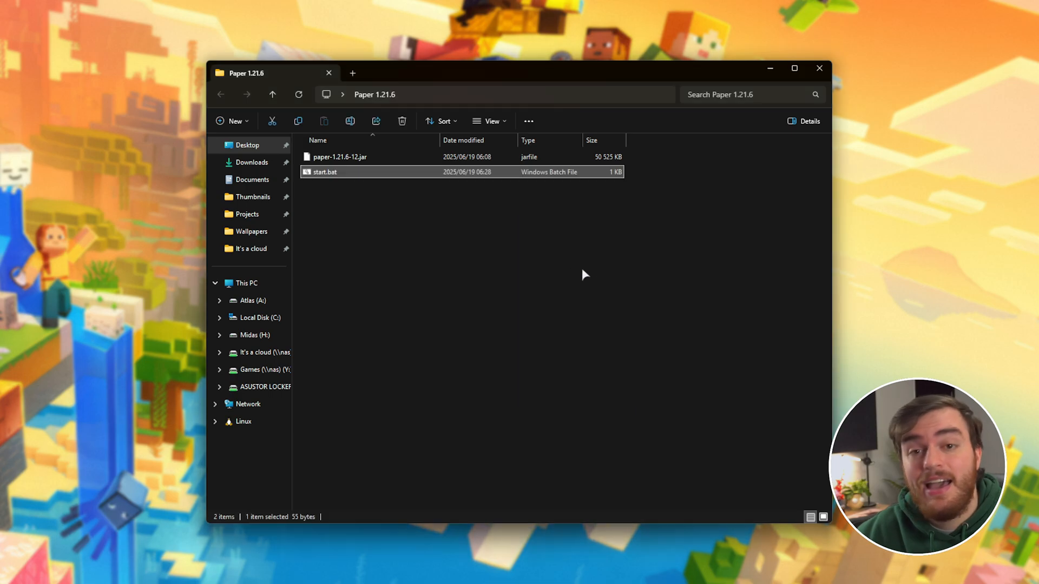
{"action": "mouse_move", "coordinate": [544, 262]}
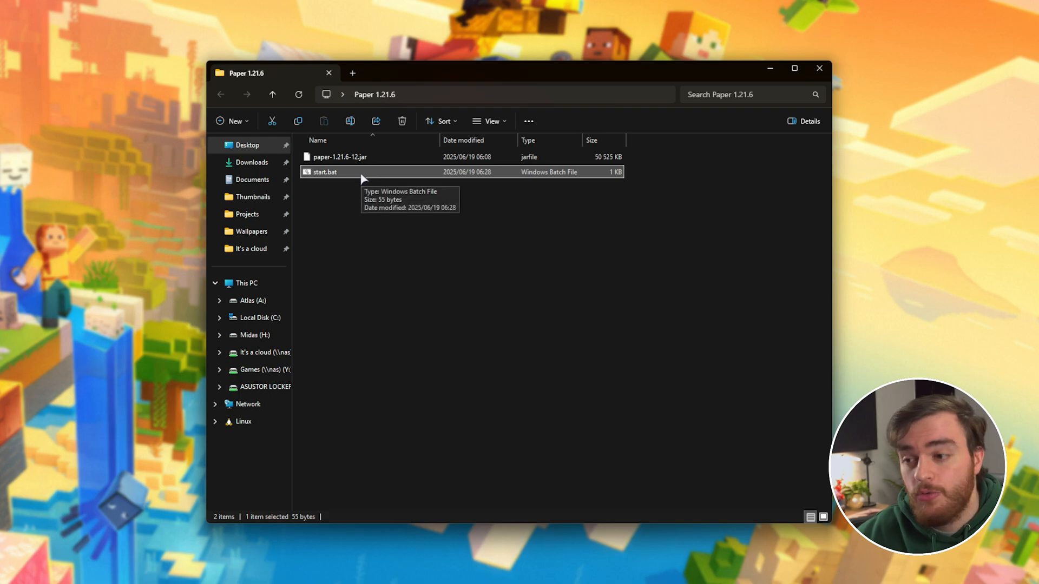
- Edit start.bat in Notepad so its launch line runs paper-1.21.6-12.jar instead of the 1.20 jar
{"action": "double_click", "coordinate": [324, 172]}
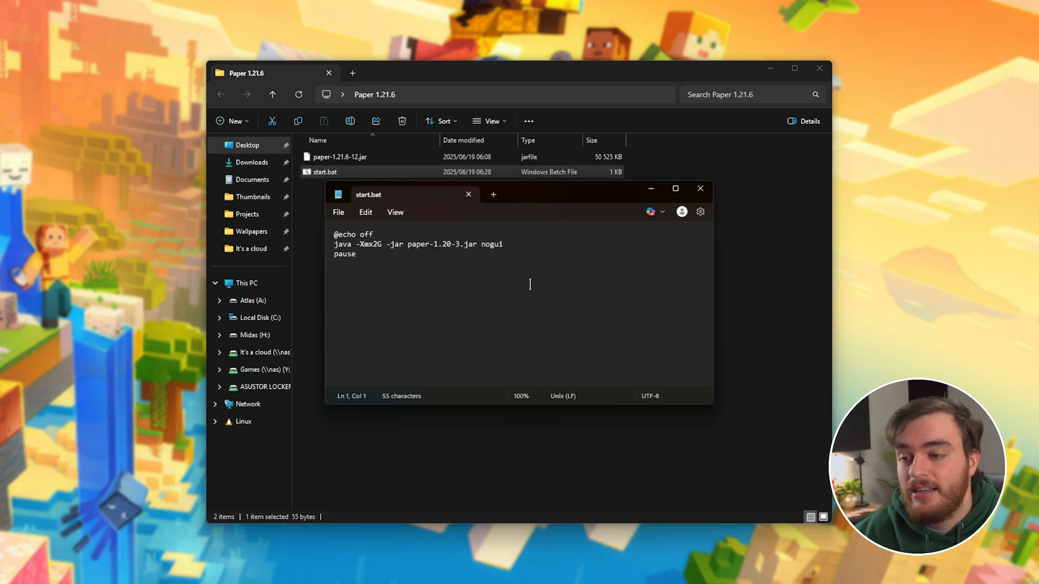
{"action": "left_click", "coordinate": [388, 244]}
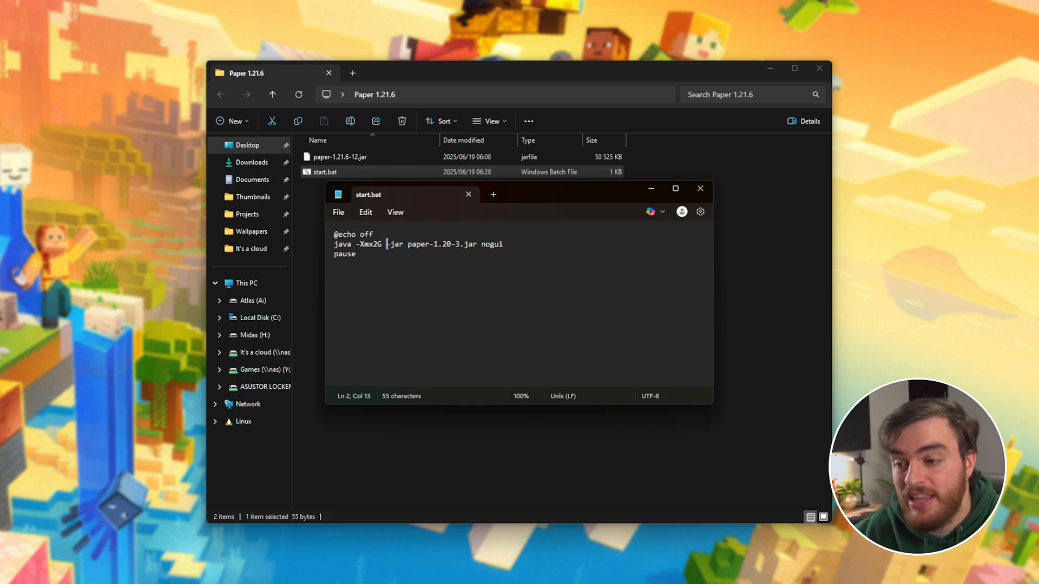
{"action": "left_click_drag", "start_coordinate": [407, 243], "coordinate": [356, 253]}
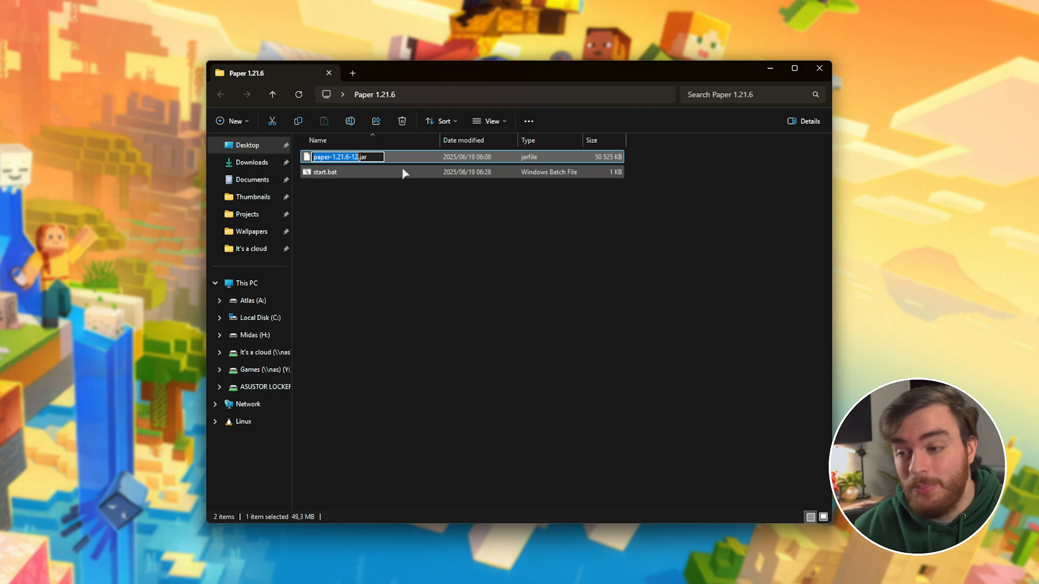
{"action": "double_click", "coordinate": [324, 172]}
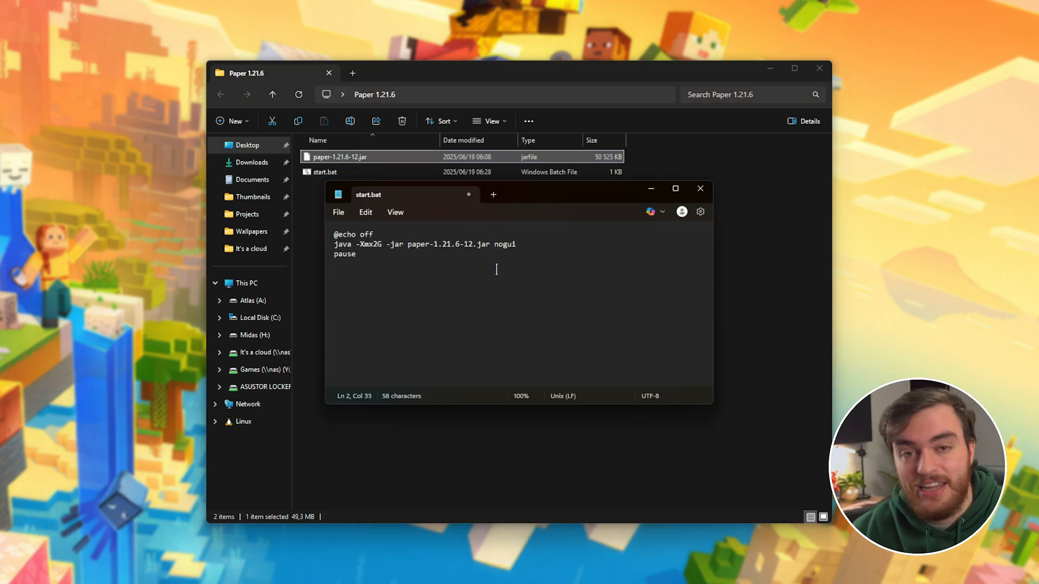
{"action": "double_click", "coordinate": [479, 244]}
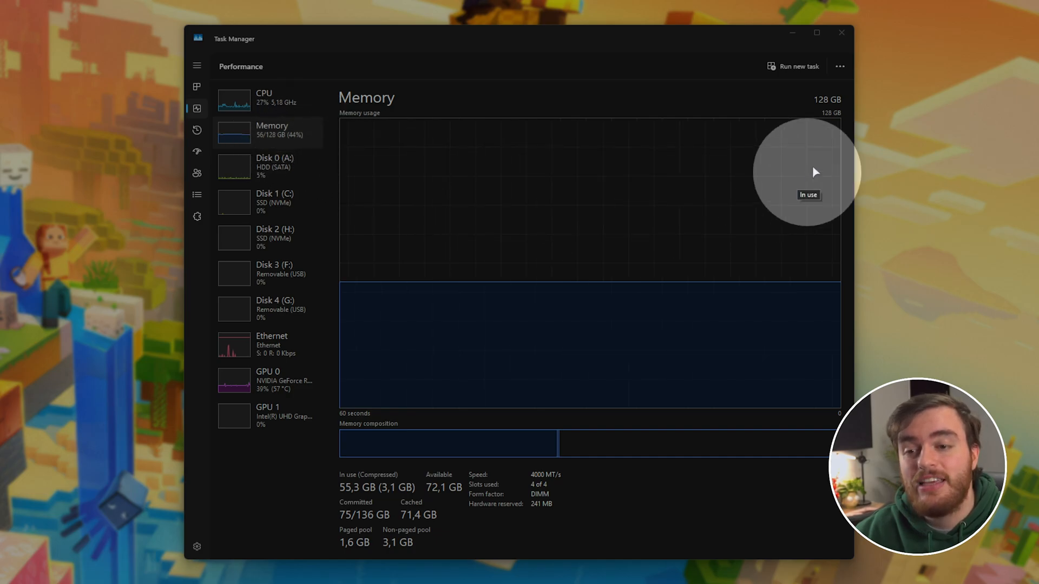
{"action": "mouse_move", "coordinate": [593, 298]}
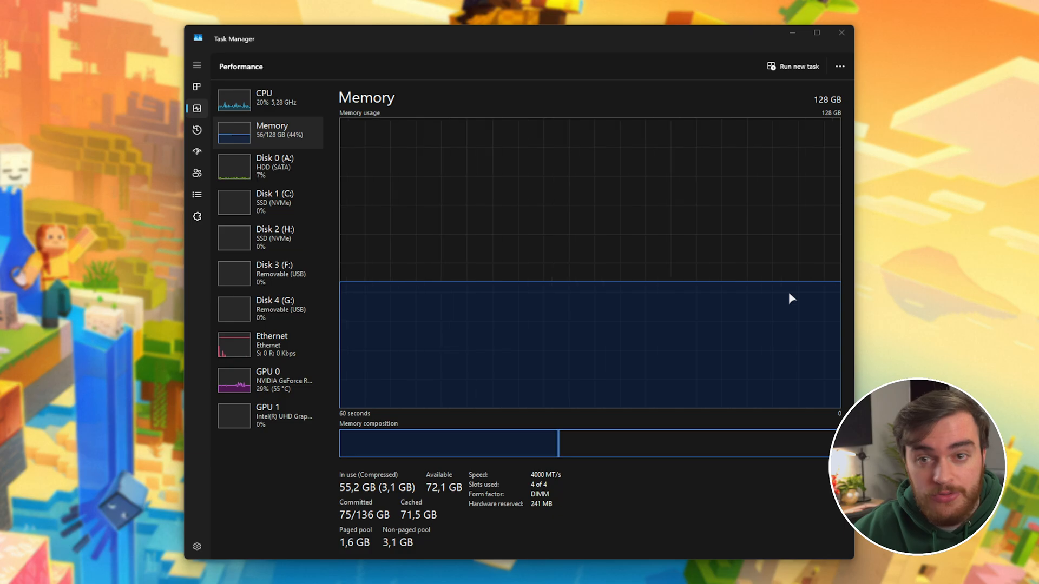
{"action": "mouse_move", "coordinate": [701, 375]}
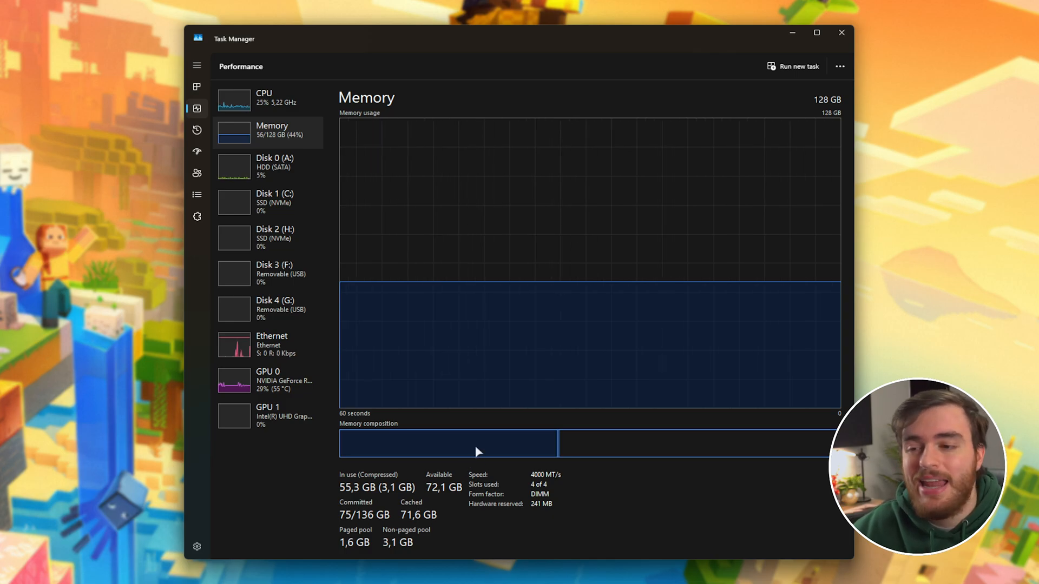
{"action": "mouse_move", "coordinate": [646, 350]}
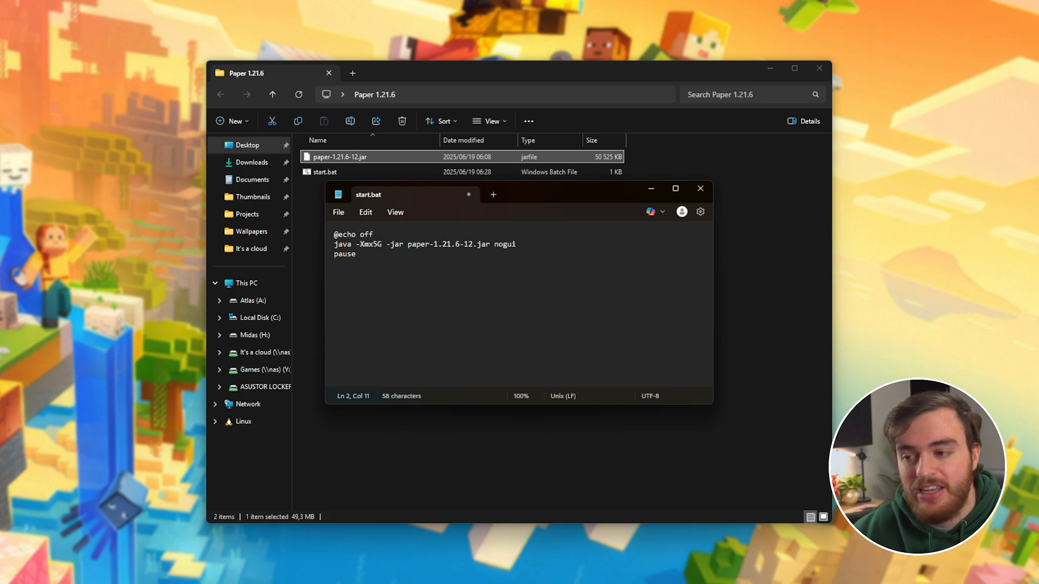
- Save start.bat with 5G allocated and run it once to generate the server files
{"action": "left_click", "coordinate": [699, 188]}
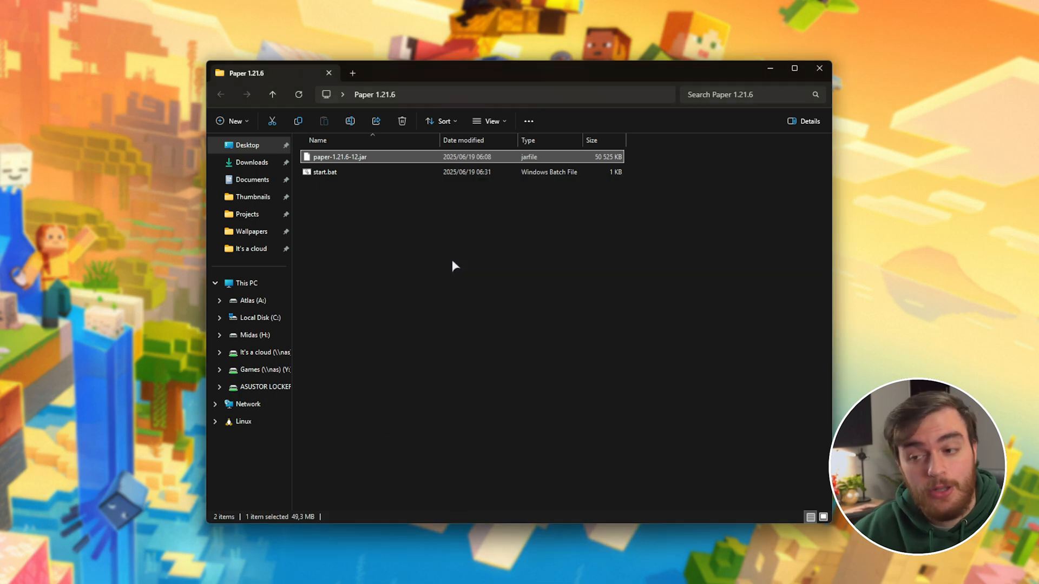
{"action": "double_click", "coordinate": [324, 172]}
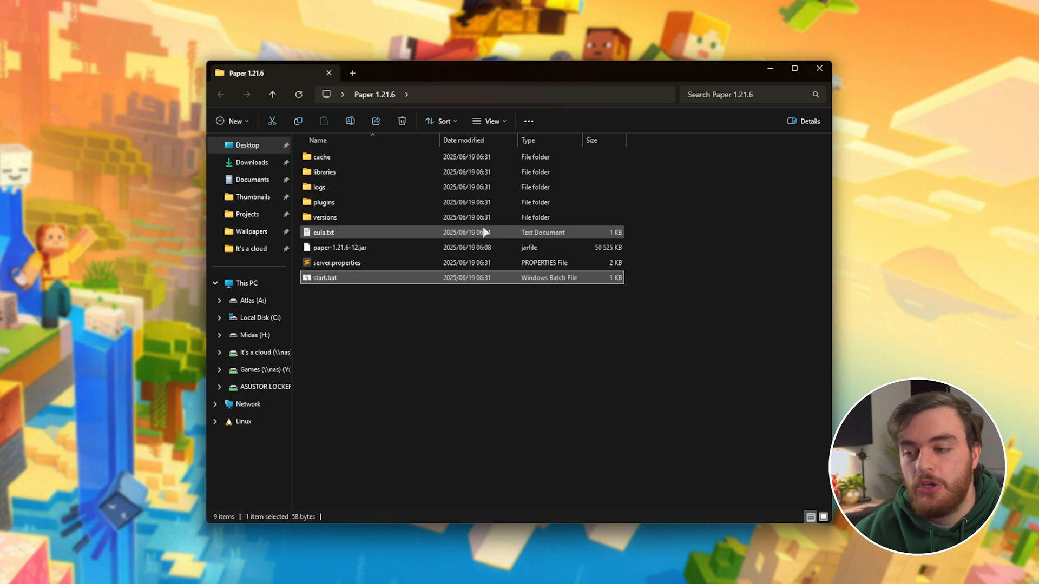
{"action": "double_click", "coordinate": [323, 232]}
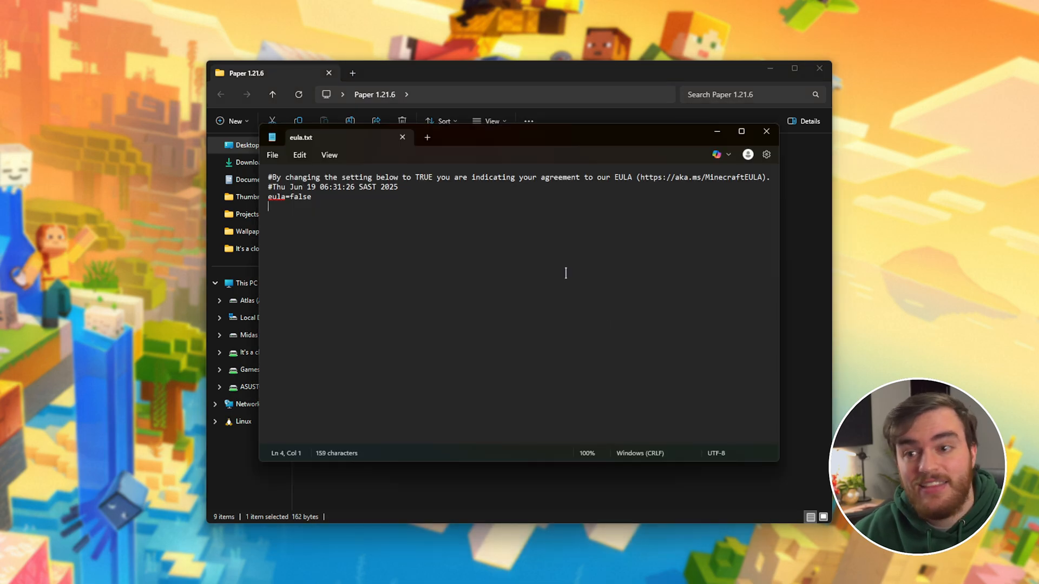
{"action": "double_click", "coordinate": [300, 197]}
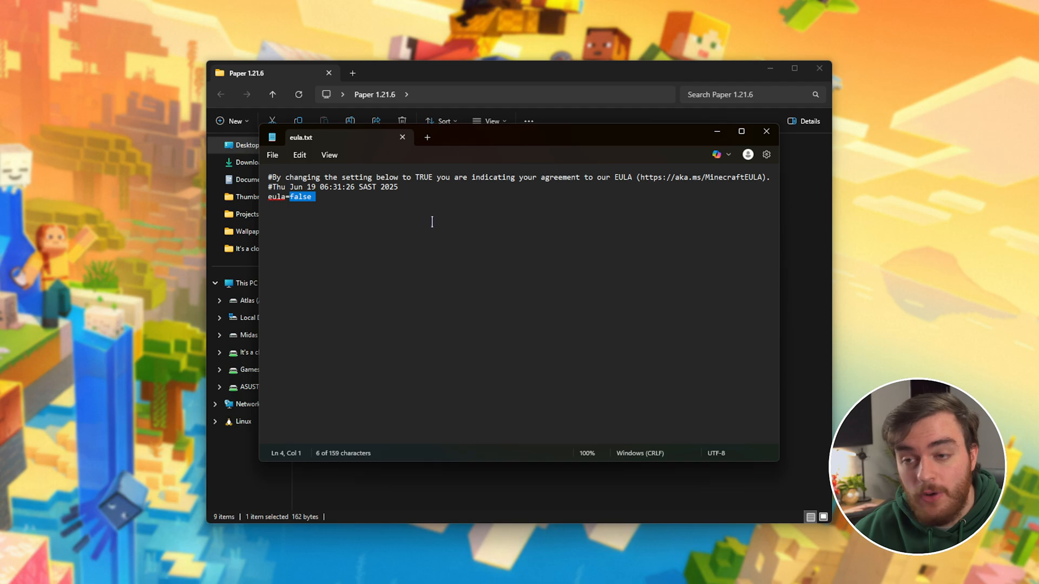
{"action": "type", "text": "true"}
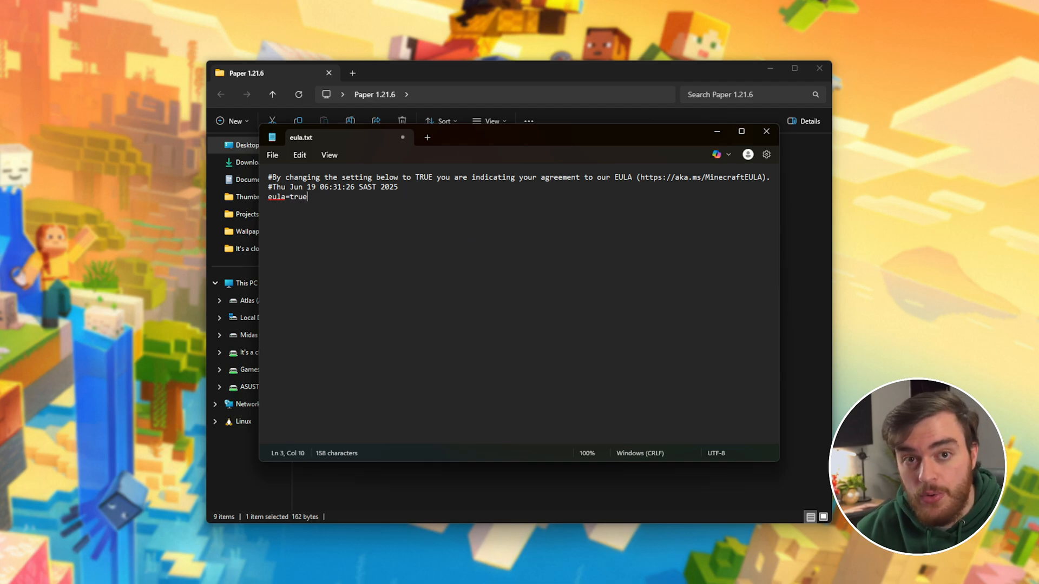
{"action": "left_click", "coordinate": [766, 131]}
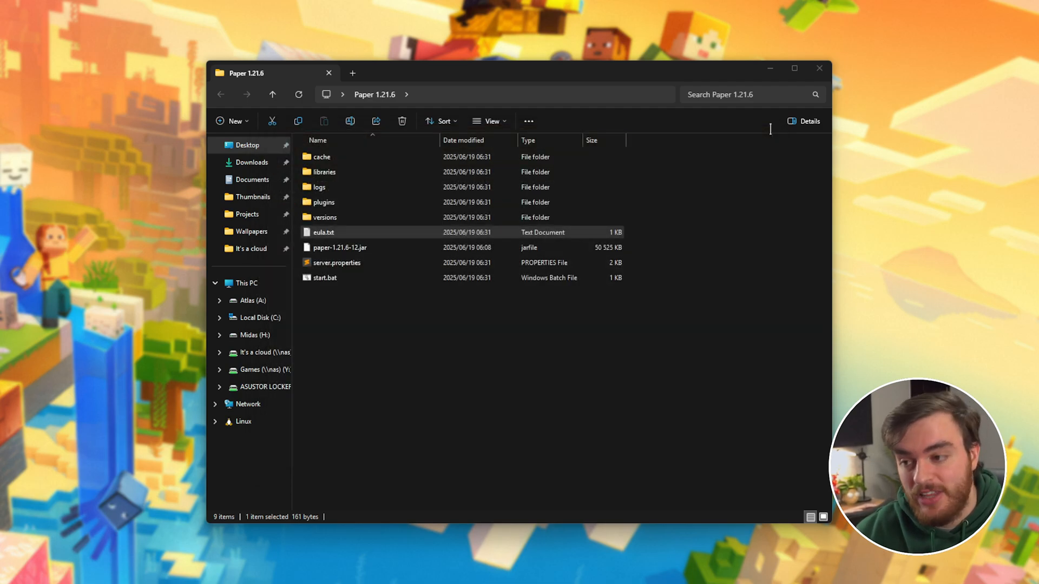
{"action": "left_click", "coordinate": [336, 262]}
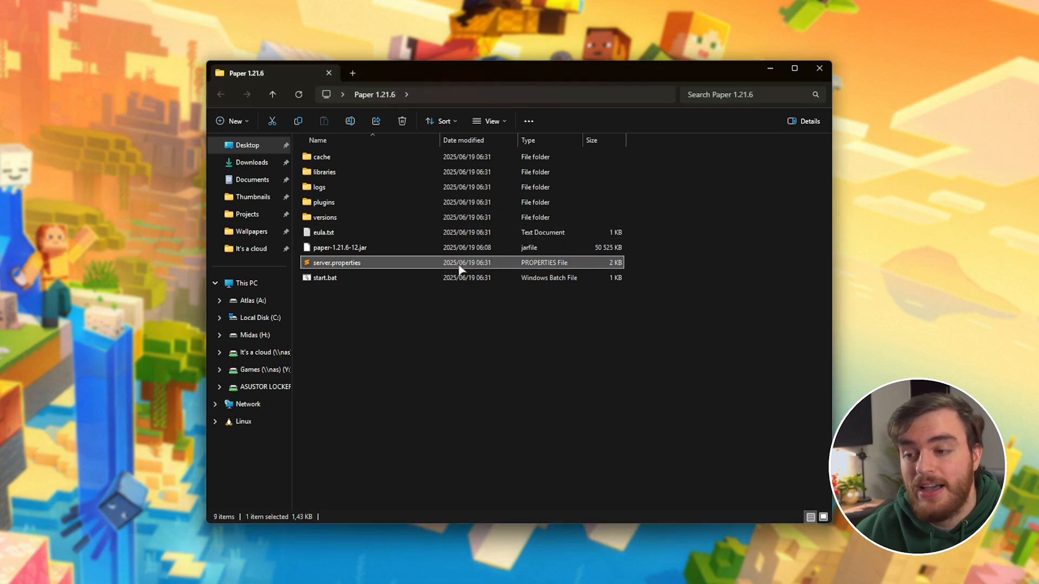
{"action": "right_click", "coordinate": [336, 262]}
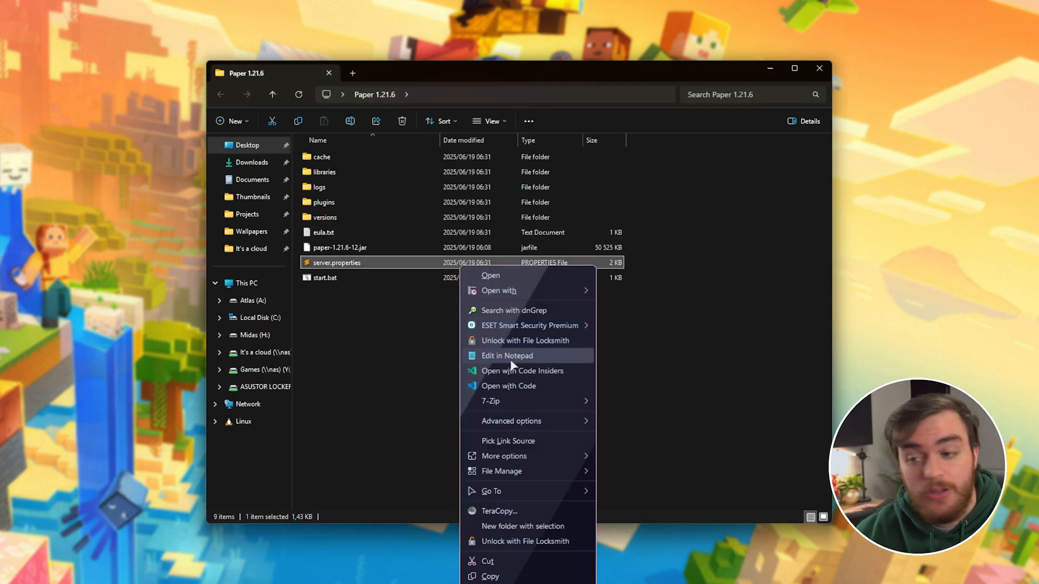
{"action": "left_click", "coordinate": [507, 356]}
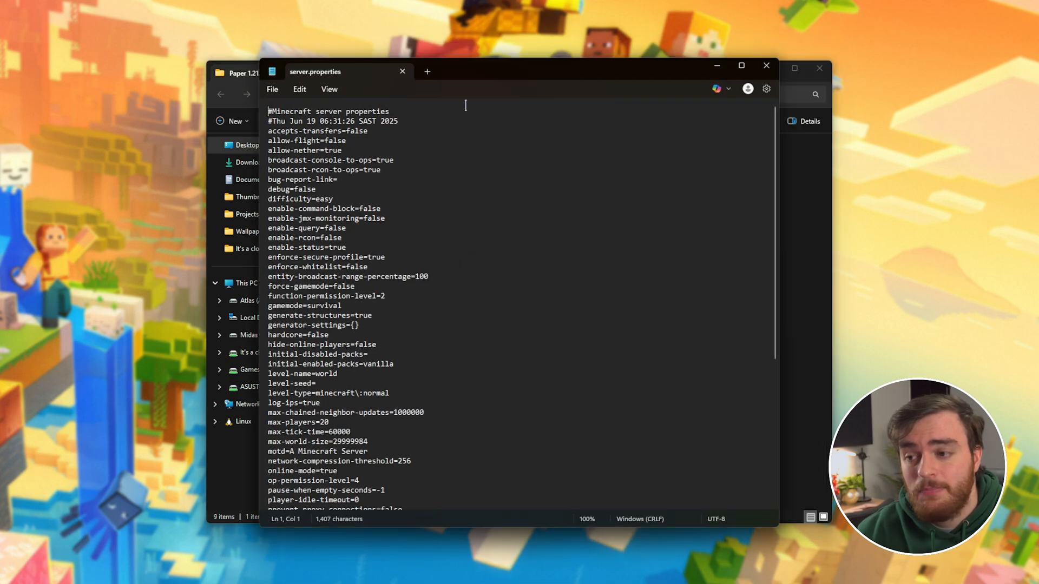
{"action": "scroll", "scroll_direction": "down", "scroll_amount": 3}
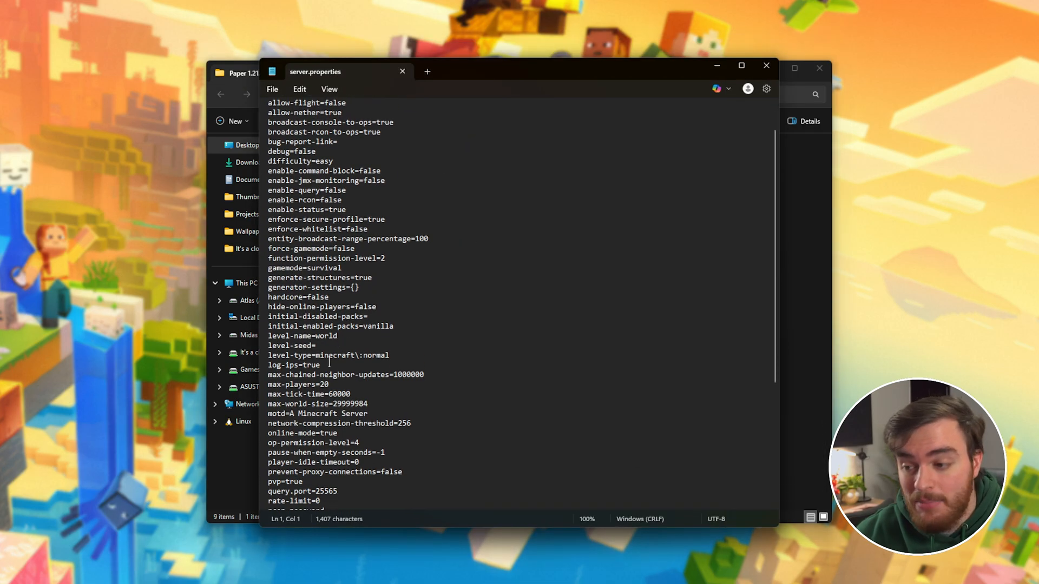
{"action": "double_click", "coordinate": [299, 384]}
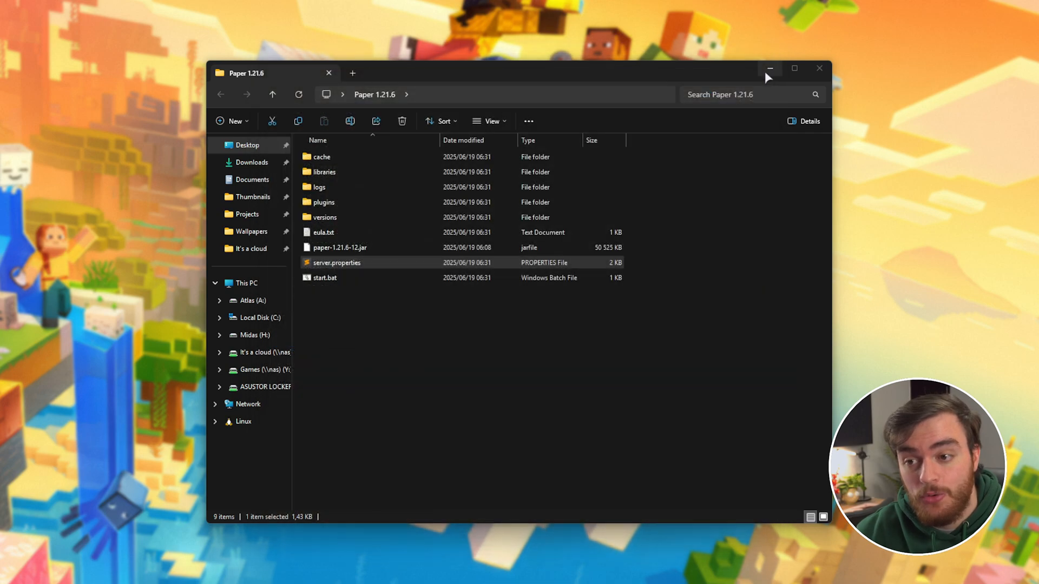
- Run start.bat, then reach Oracle's JDK 24 Windows downloads via the guide's Java link
{"action": "left_click", "coordinate": [325, 278]}
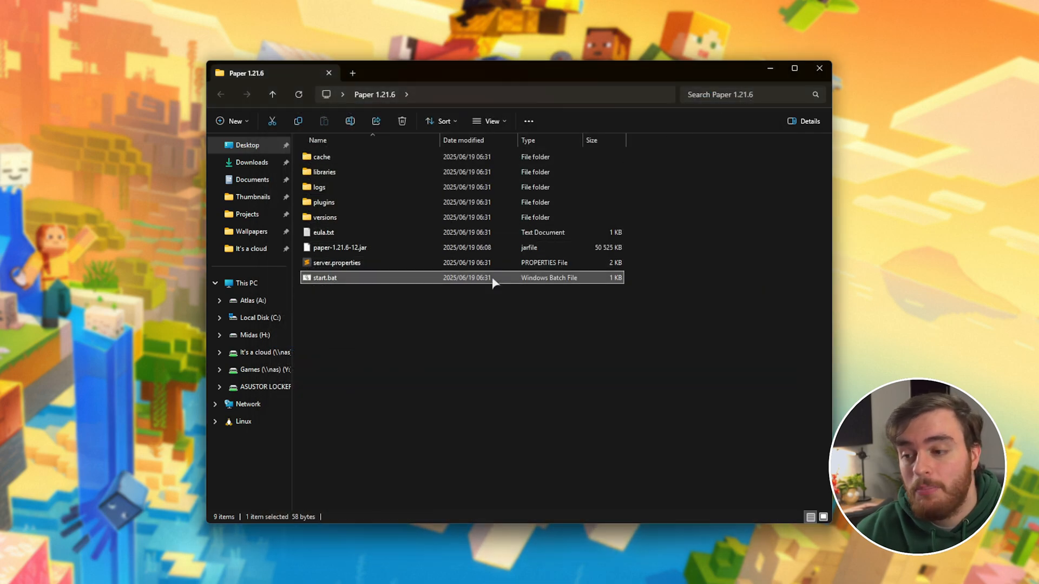
{"action": "double_click", "coordinate": [324, 278]}
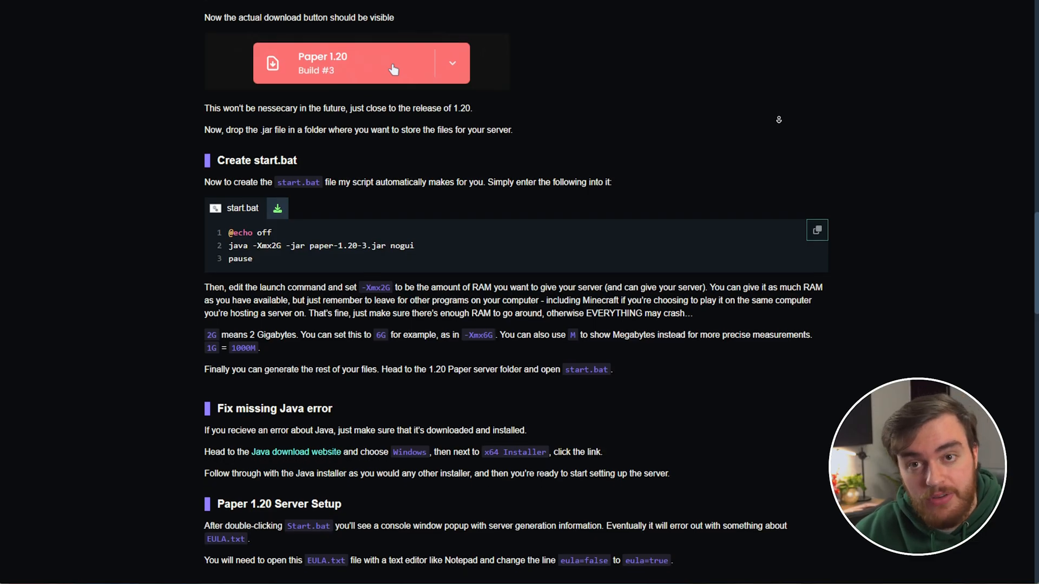
{"action": "scroll", "scroll_direction": "down", "scroll_amount": 3}
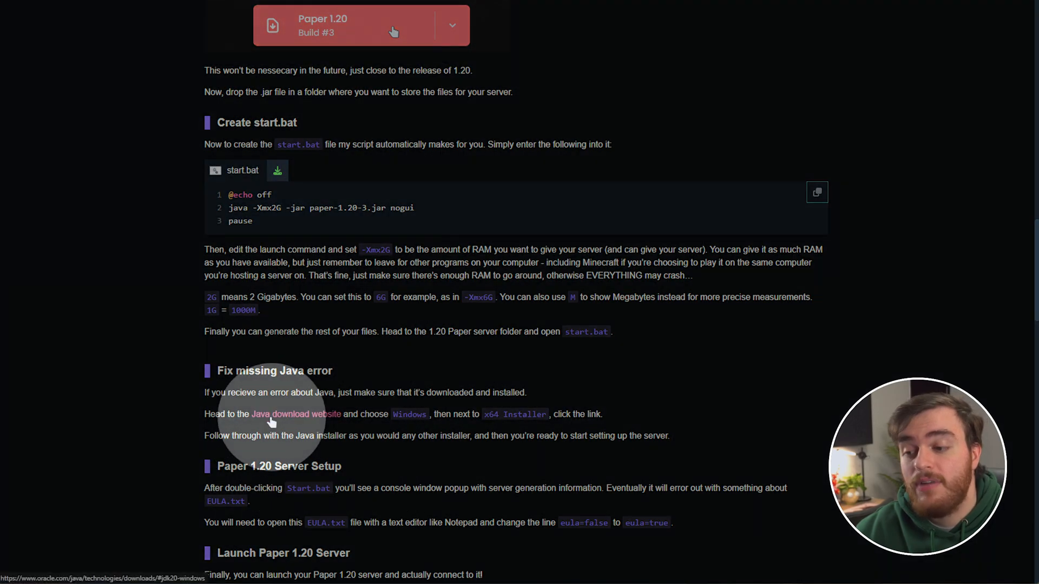
{"action": "left_click", "coordinate": [296, 414]}
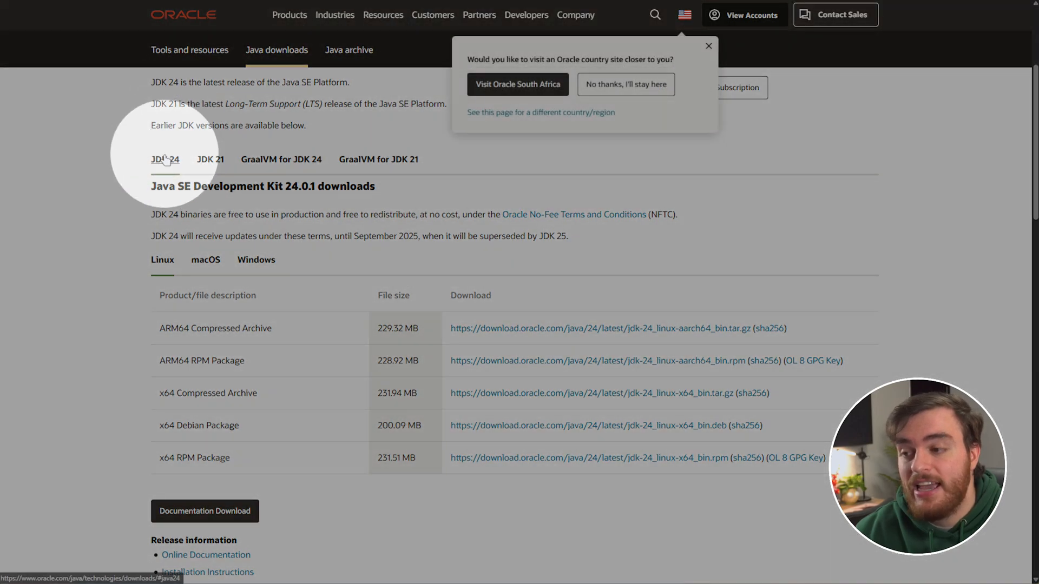
{"action": "left_click", "coordinate": [256, 258]}
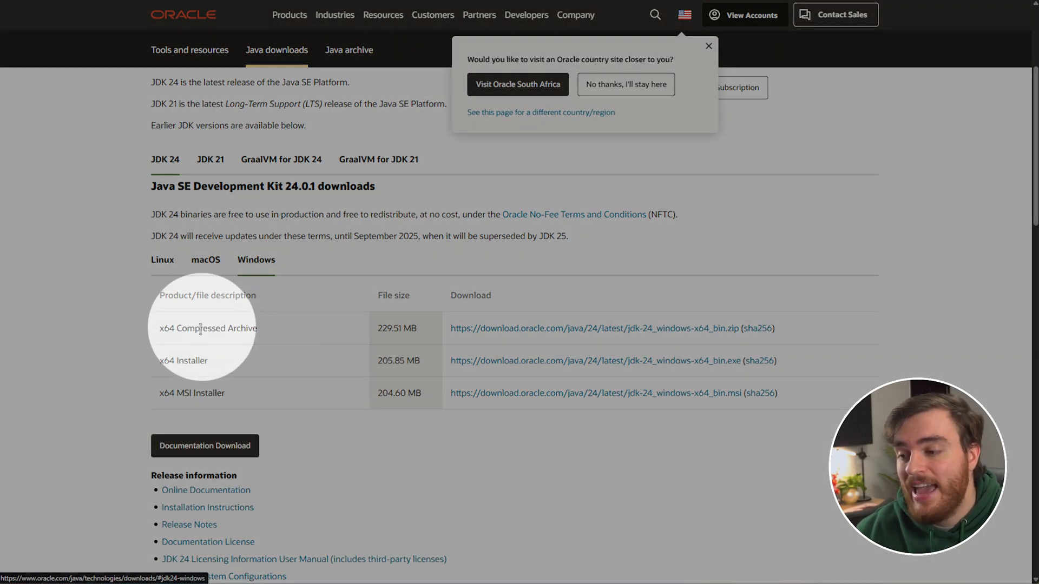
{"action": "mouse_move", "coordinate": [554, 364]}
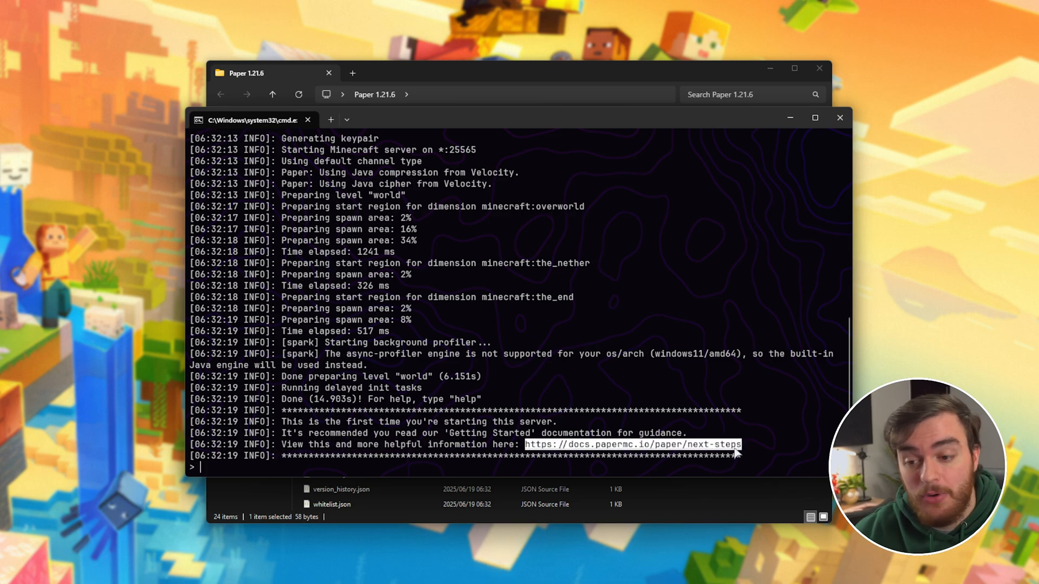
- View the PaperMC next-steps docs from the console link, down to the Plugins section
{"action": "left_click", "coordinate": [632, 444]}
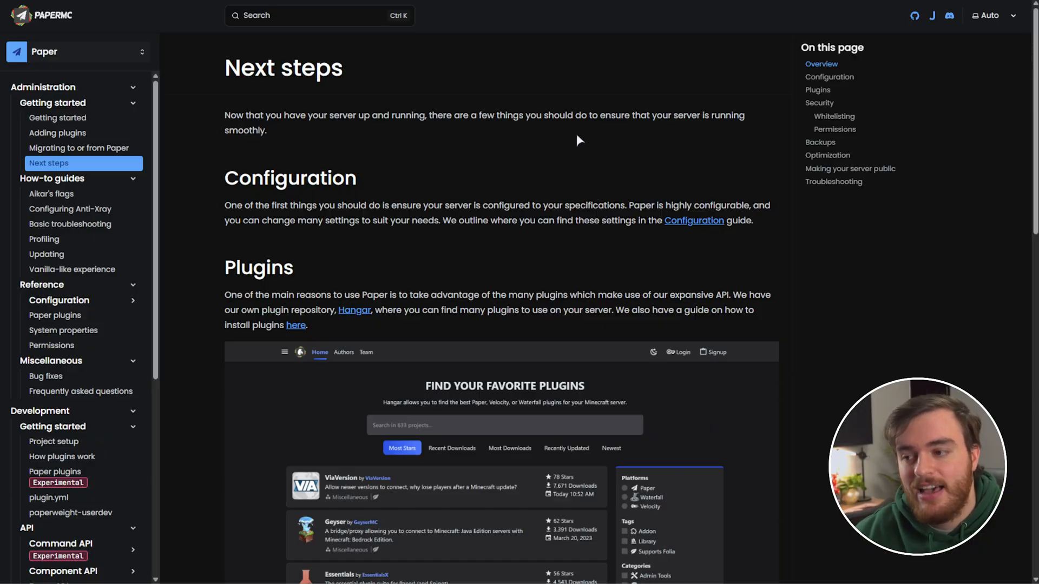
{"action": "scroll", "scroll_direction": "down", "scroll_amount": 3}
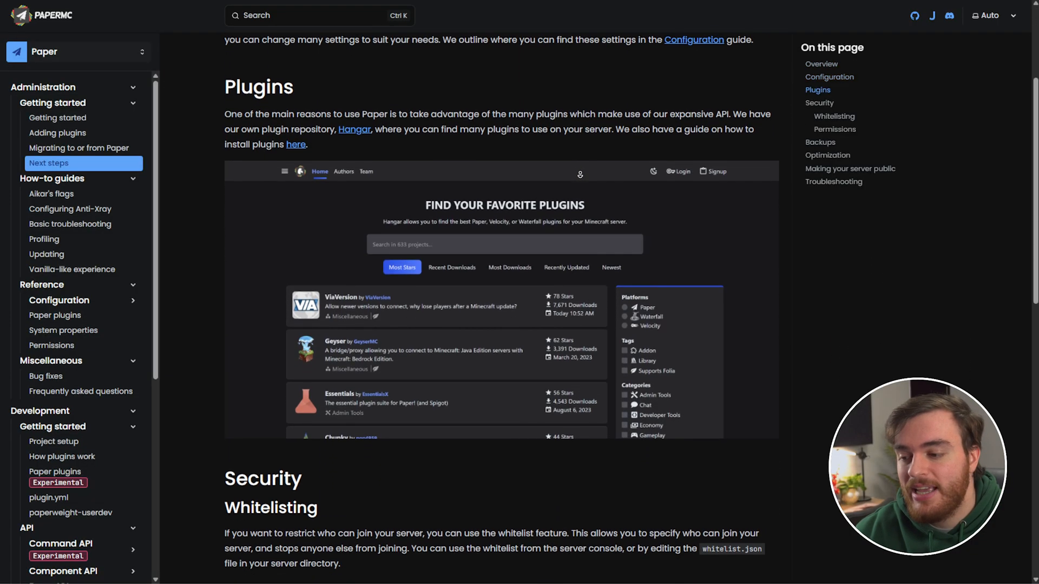
{"action": "scroll", "scroll_direction": "down", "scroll_amount": 3}
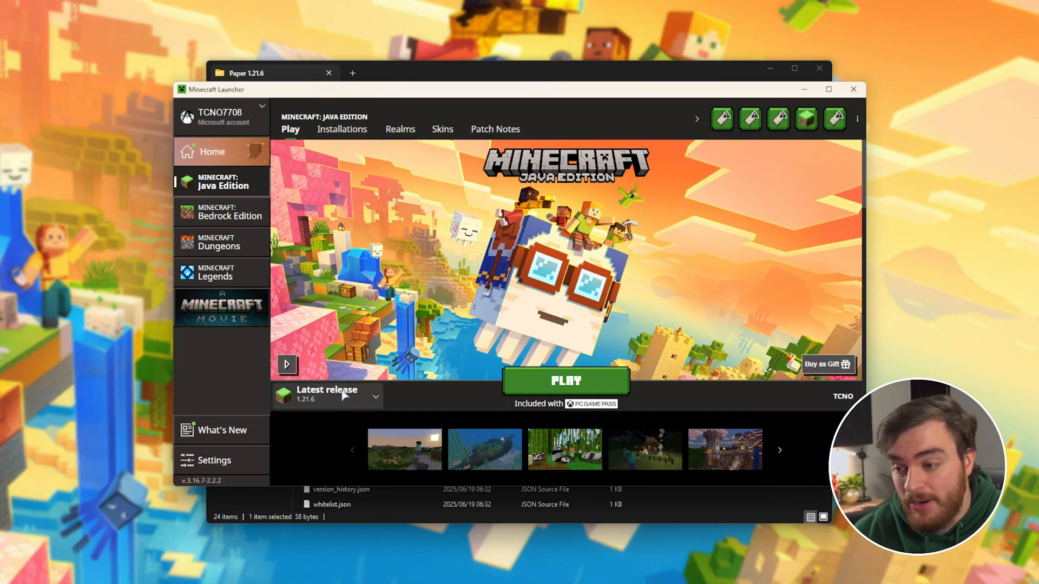
- Launch Minecraft Java Edition on the latest release 1.21.6
{"action": "left_click", "coordinate": [375, 396]}
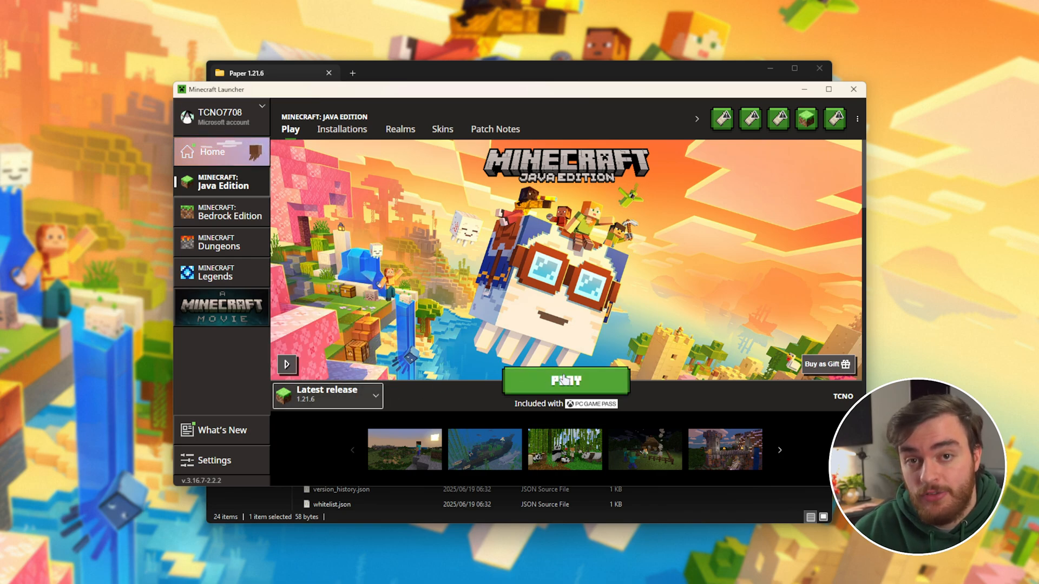
{"action": "left_click", "coordinate": [564, 380]}
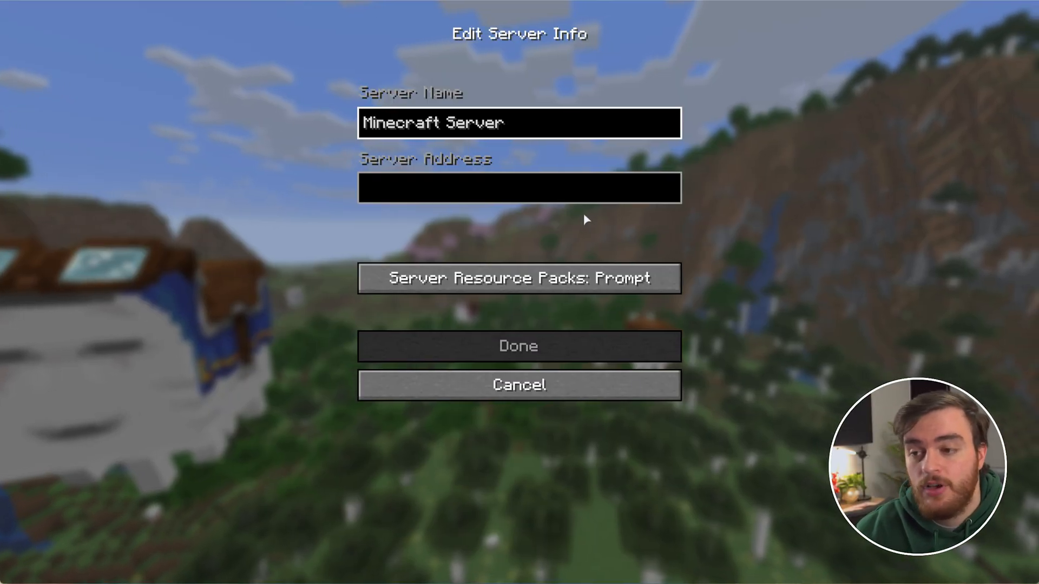
- Add a multiplayer server entry with the local address 127.0.0.1
{"action": "type", "text": "local"}
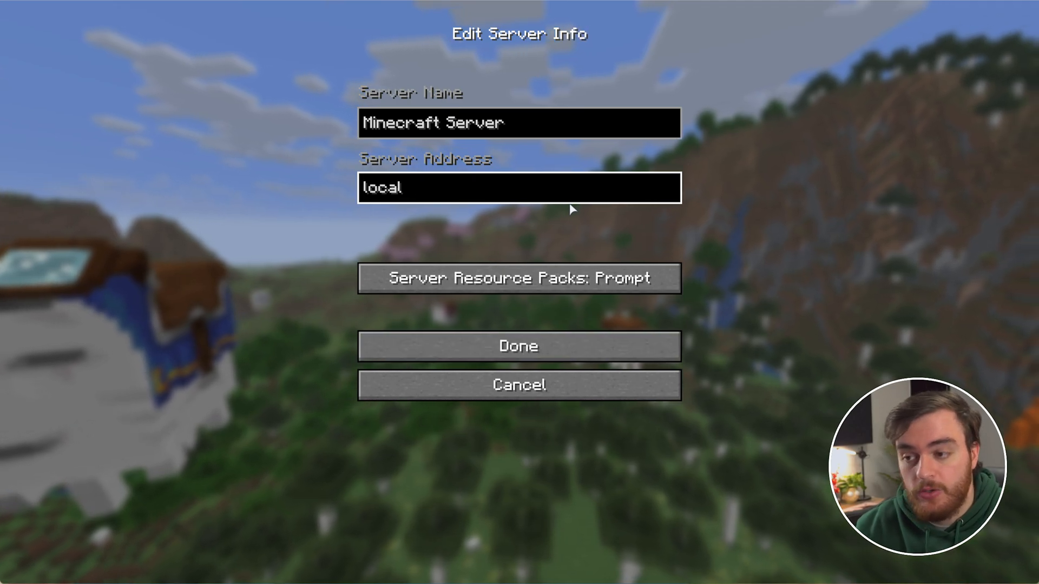
{"action": "type", "text": "127.0"}
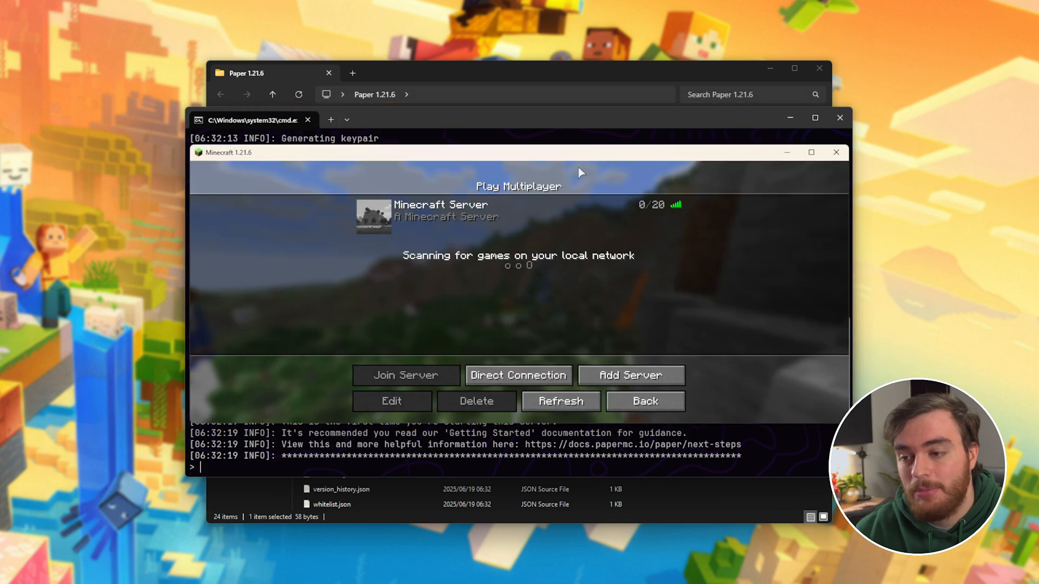
- Join the local server, grant tcno operator rights and check the Creative inventory
{"action": "left_click", "coordinate": [406, 375]}
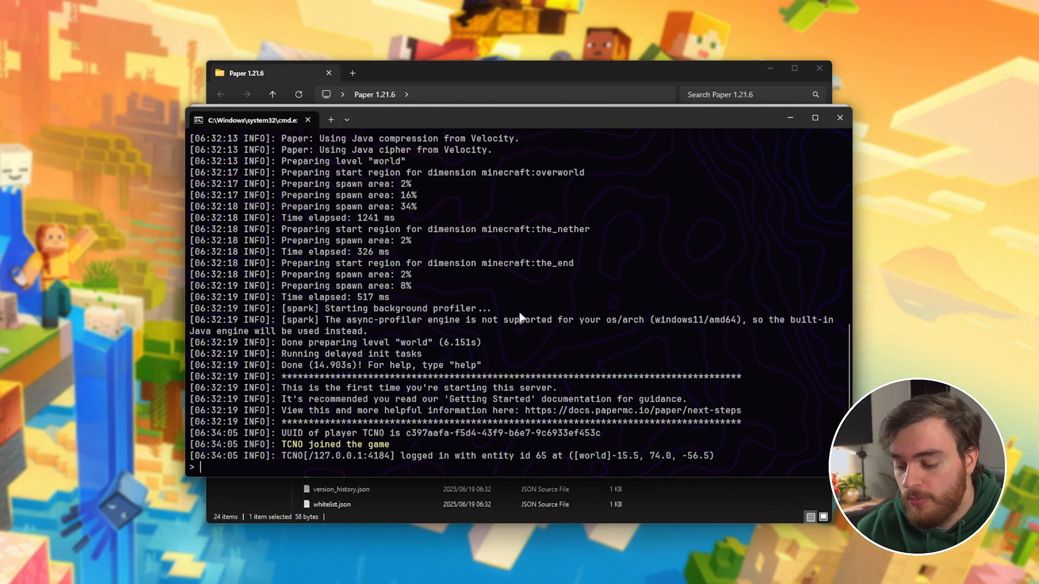
{"action": "type", "text": "op tcno"}
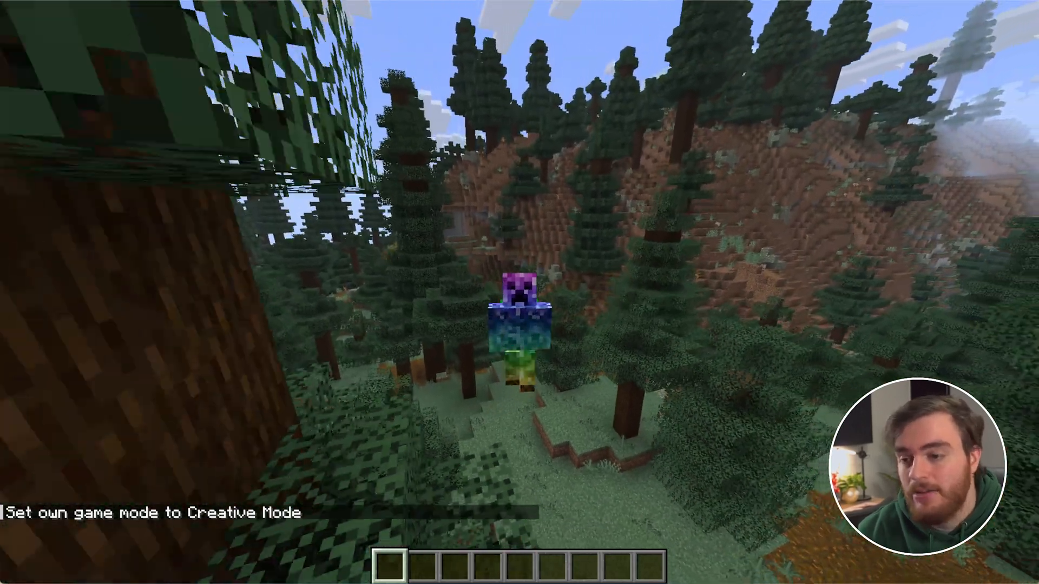
{"action": "key", "text": "e"}
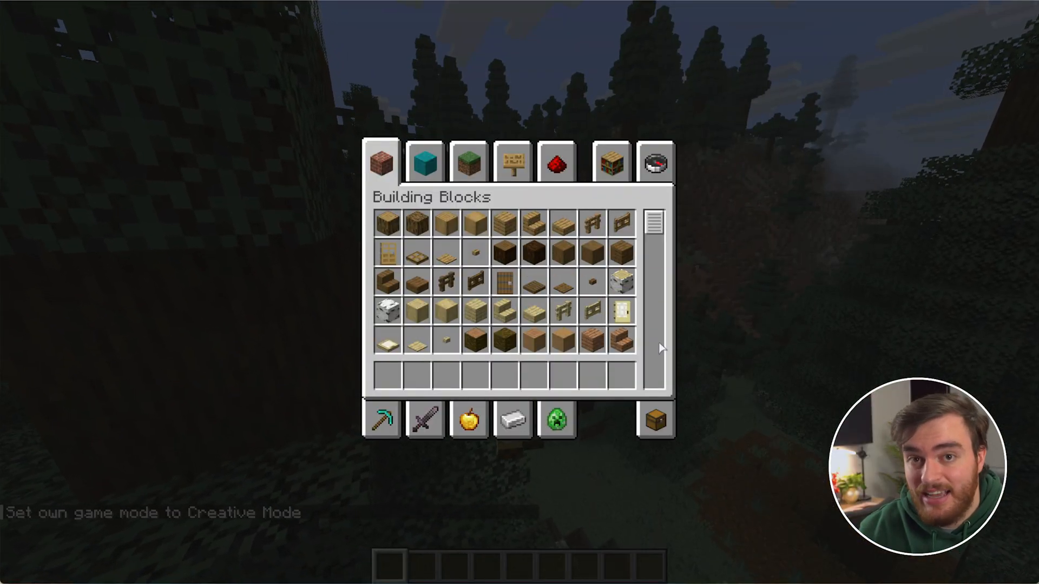
{"action": "key", "text": "escape"}
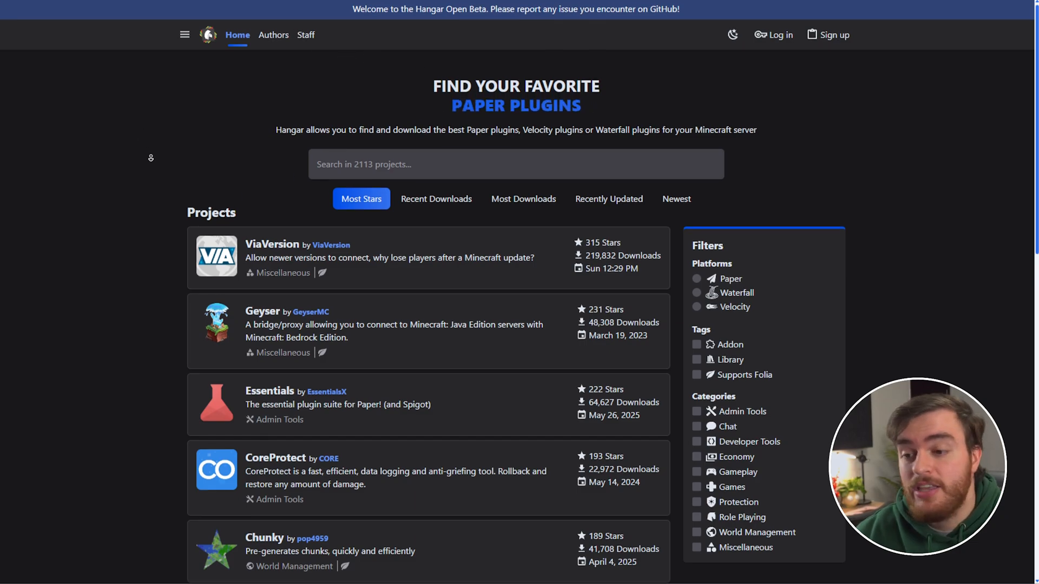
- Browse Hangar's Most Stars list and open the Essentials by EssentialsX project
{"action": "scroll", "scroll_direction": "down", "scroll_amount": 3}
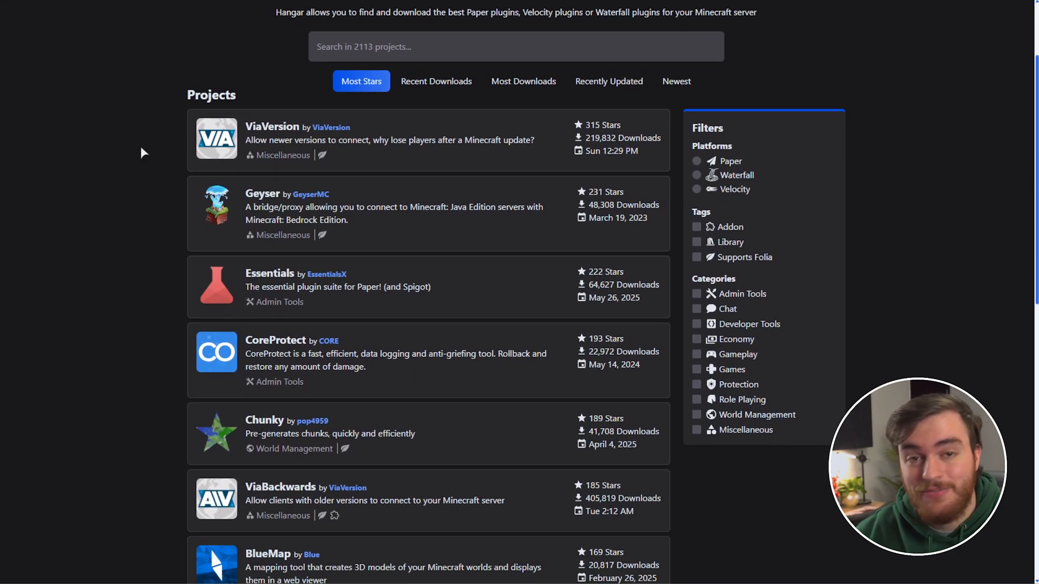
{"action": "mouse_move", "coordinate": [95, 90]}
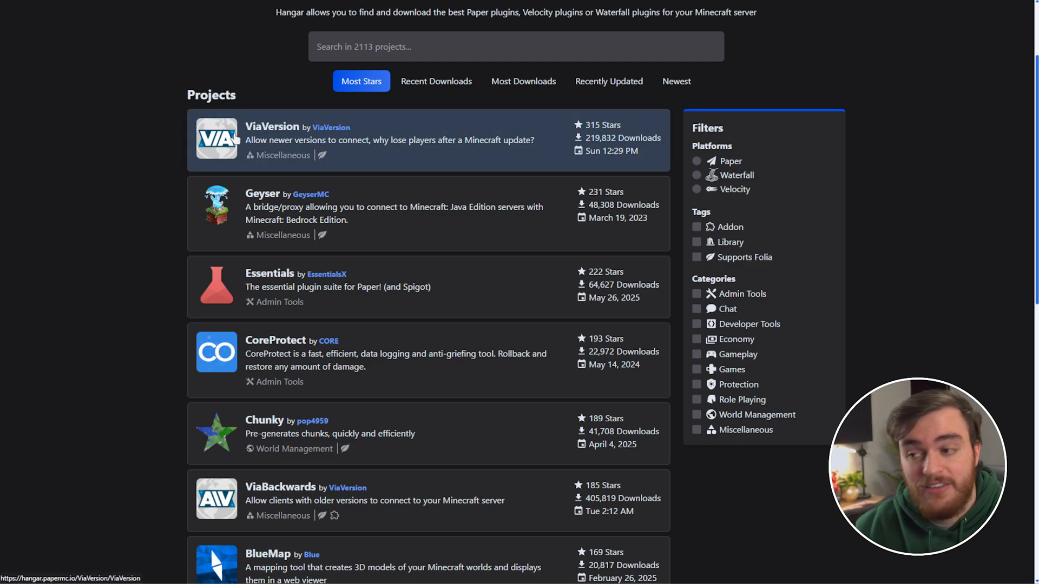
{"action": "mouse_move", "coordinate": [284, 140]}
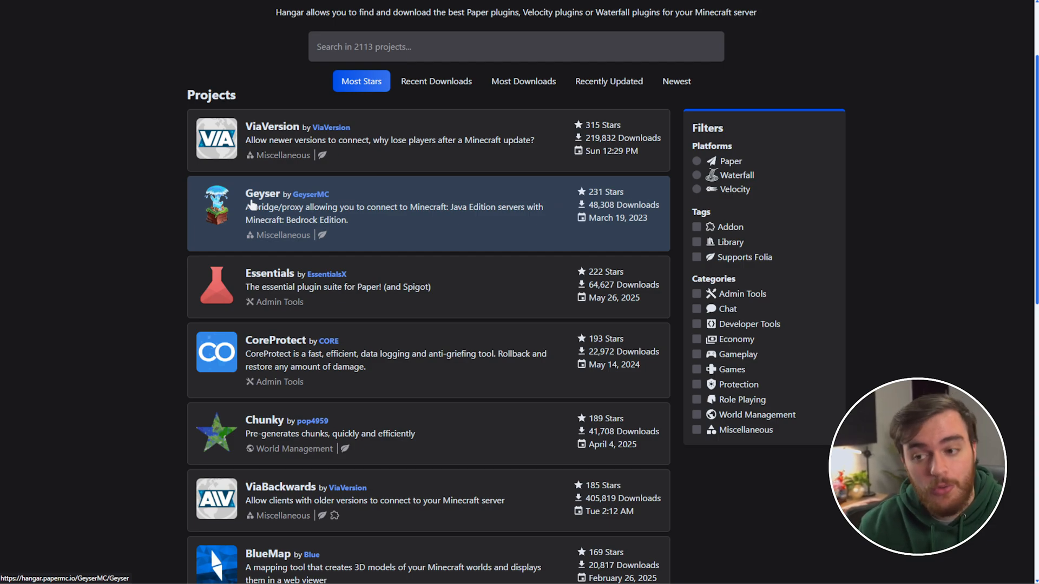
{"action": "scroll", "scroll_direction": "down", "scroll_amount": 3}
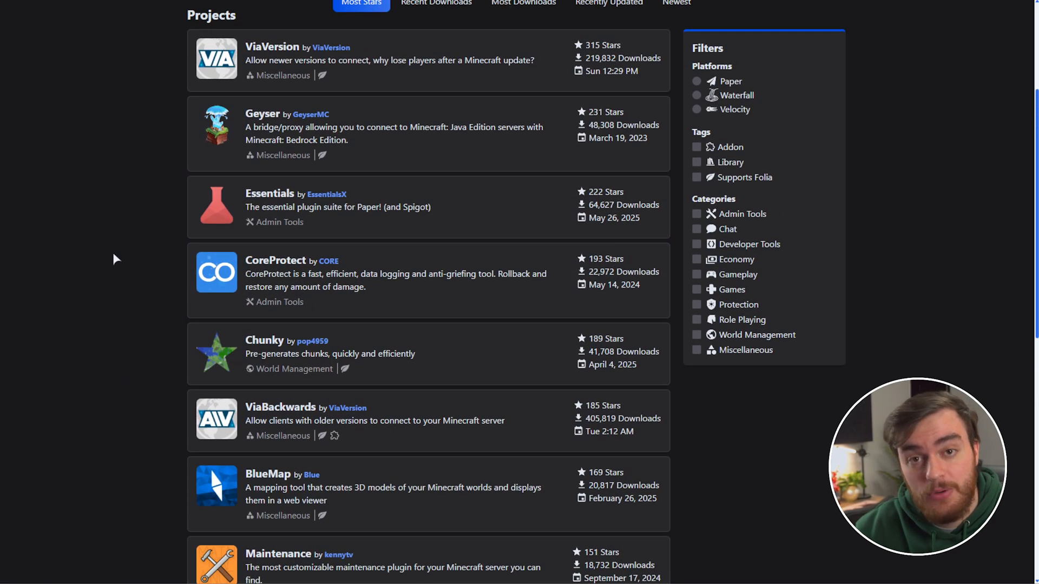
{"action": "mouse_move", "coordinate": [272, 206]}
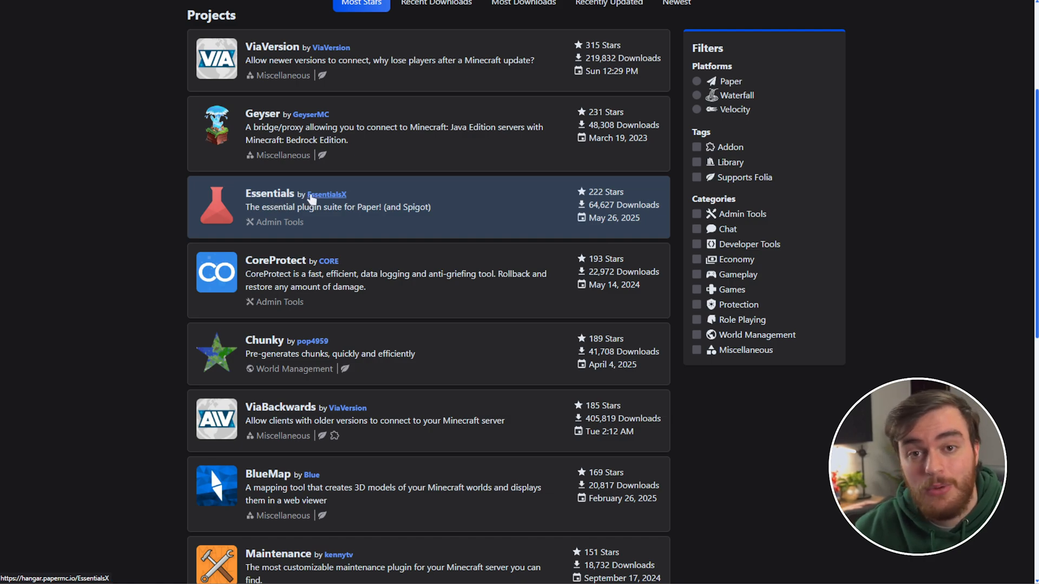
{"action": "left_click", "coordinate": [269, 193]}
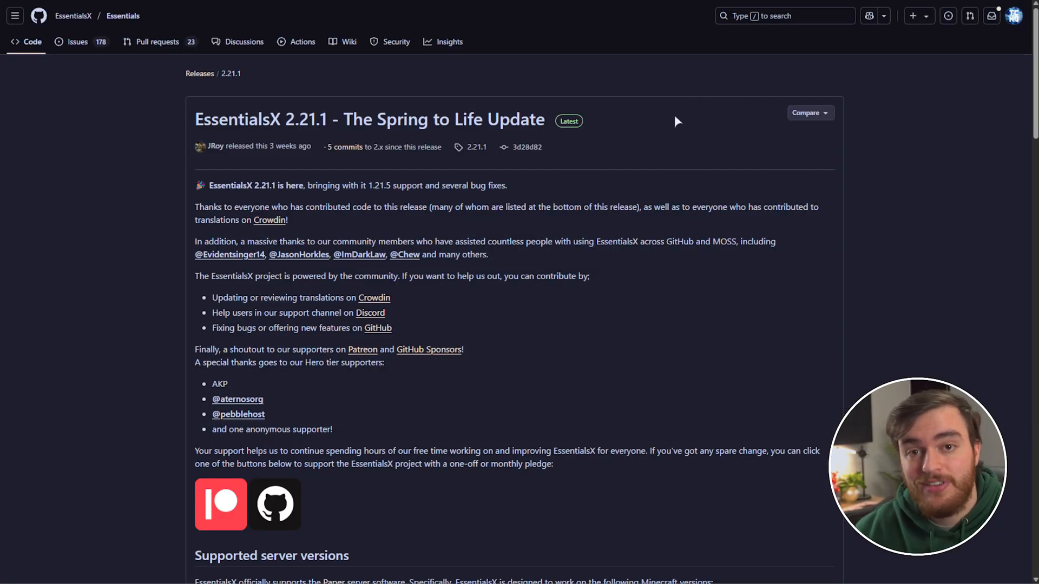
- Review the EssentialsX 2.21.1 release notes and assets on GitHub
{"action": "scroll", "scroll_direction": "down", "scroll_amount": 3}
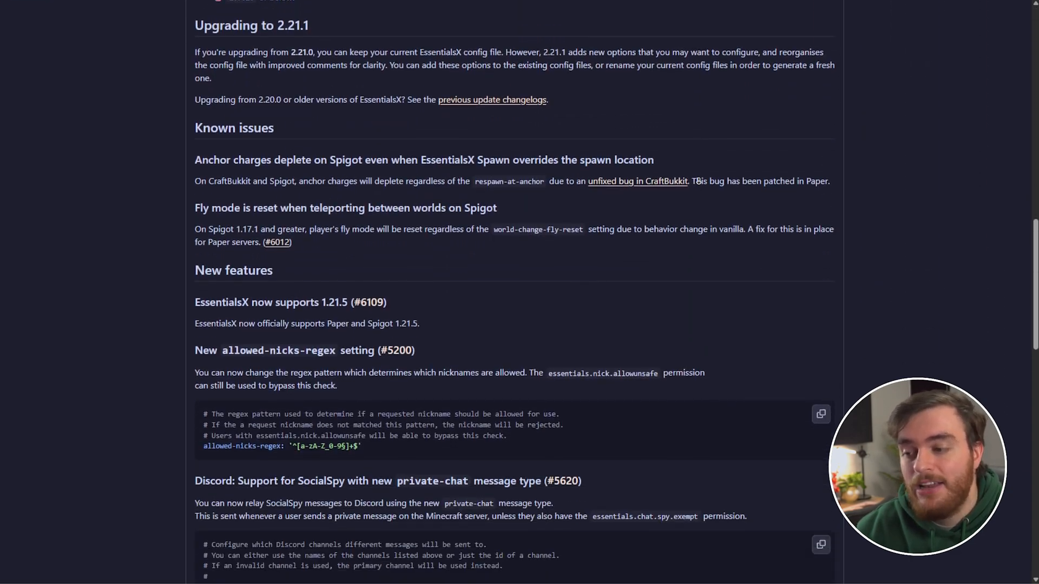
{"action": "scroll", "scroll_direction": "down", "scroll_amount": 3}
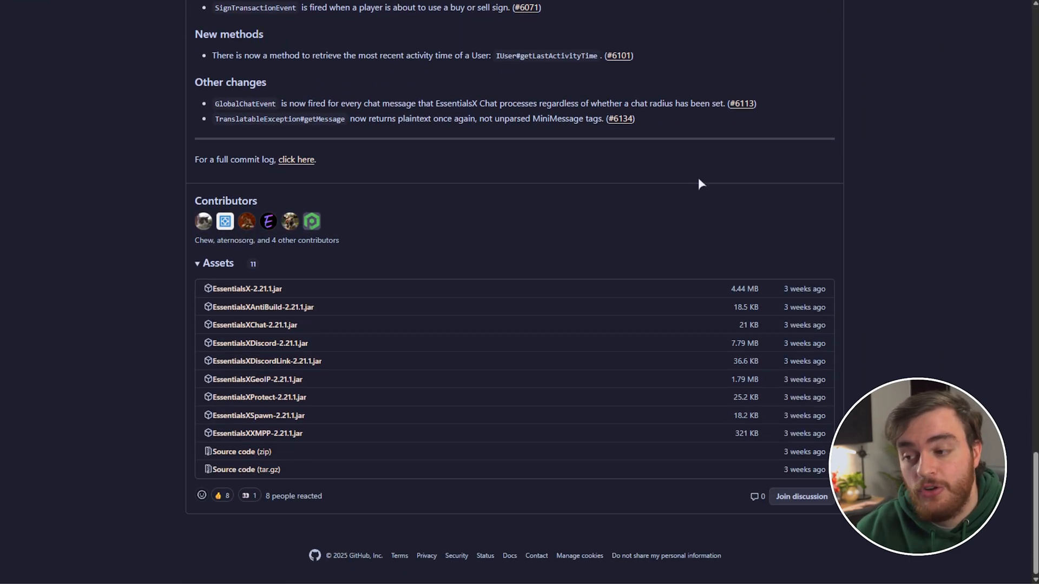
{"action": "mouse_move", "coordinate": [247, 288]}
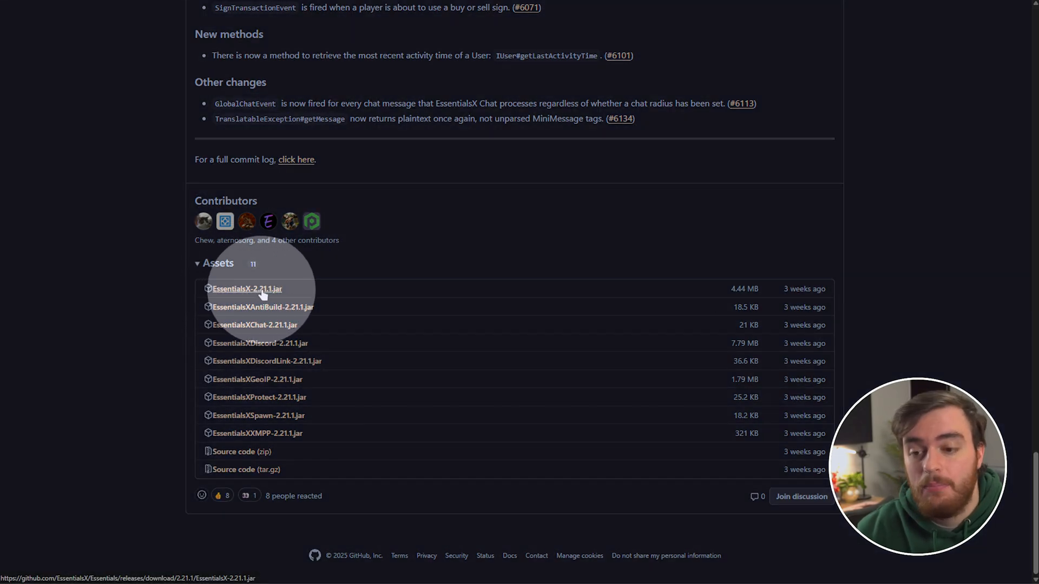
{"action": "mouse_move", "coordinate": [616, 331]}
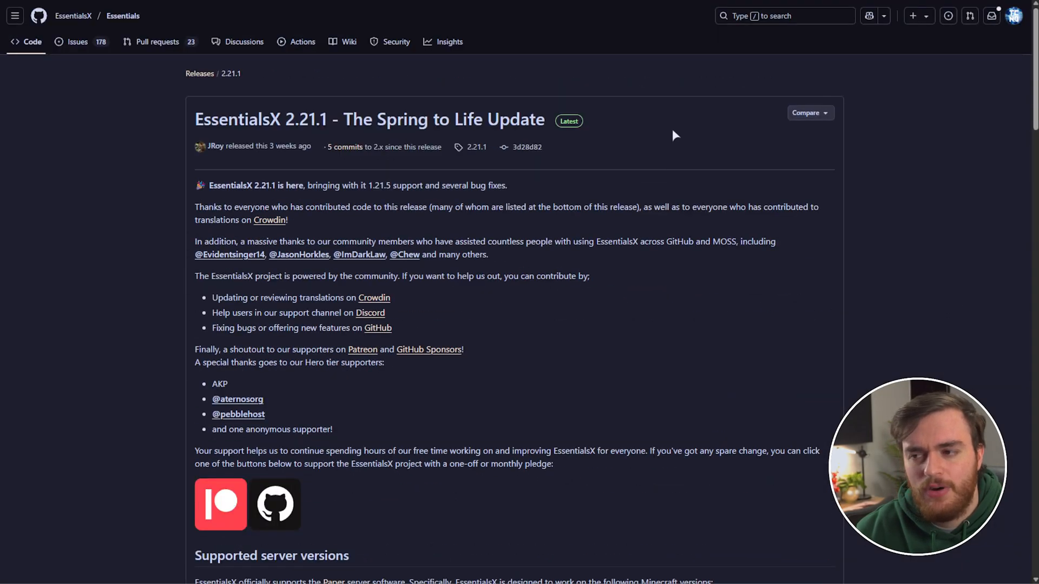
{"action": "mouse_move", "coordinate": [559, 185]}
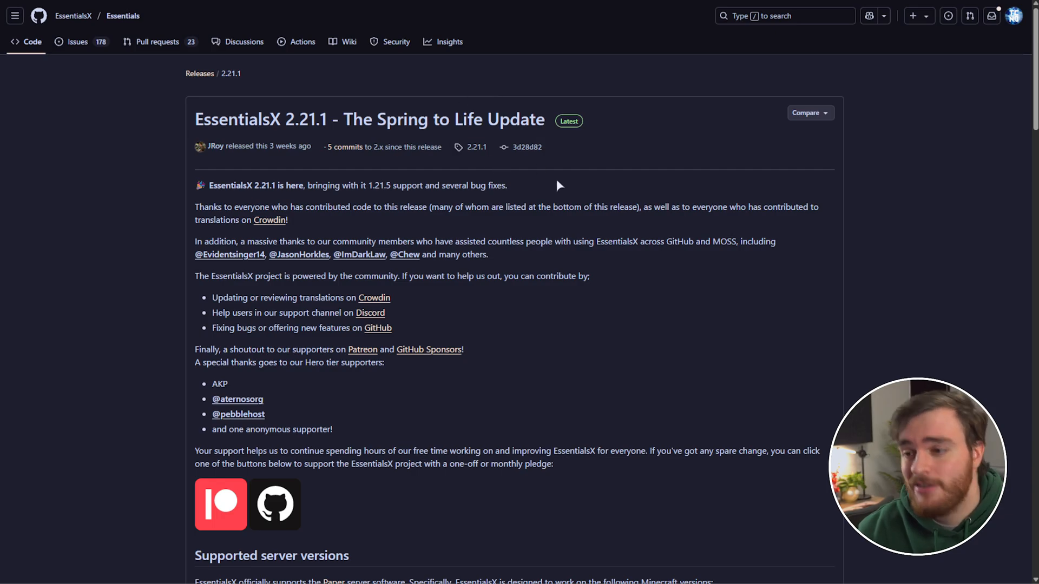
{"action": "scroll", "scroll_direction": "down", "scroll_amount": 3}
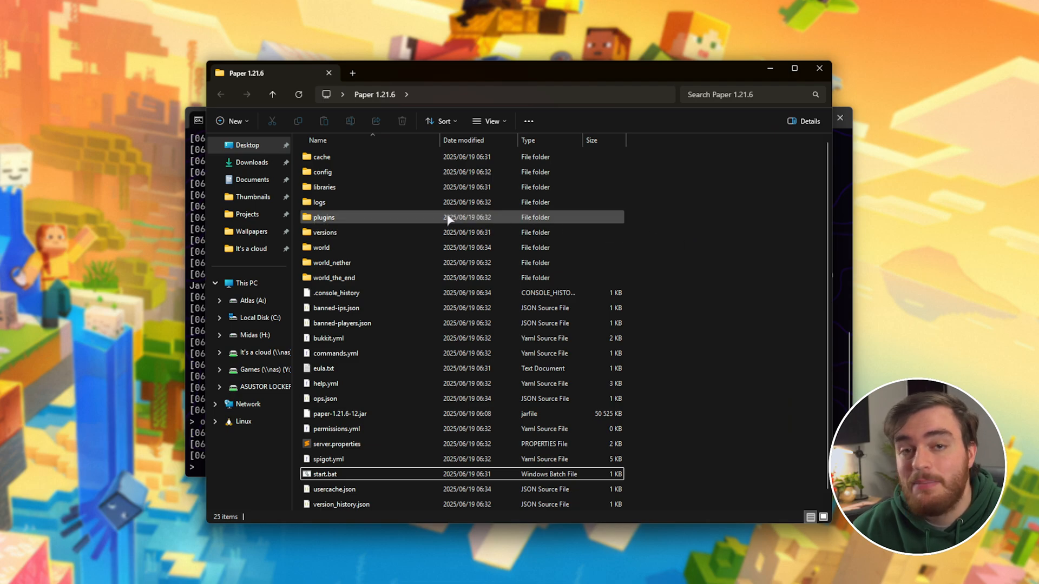
- Check the plugins folder, then run save-all and stop in the console and restart the server
{"action": "double_click", "coordinate": [323, 217]}
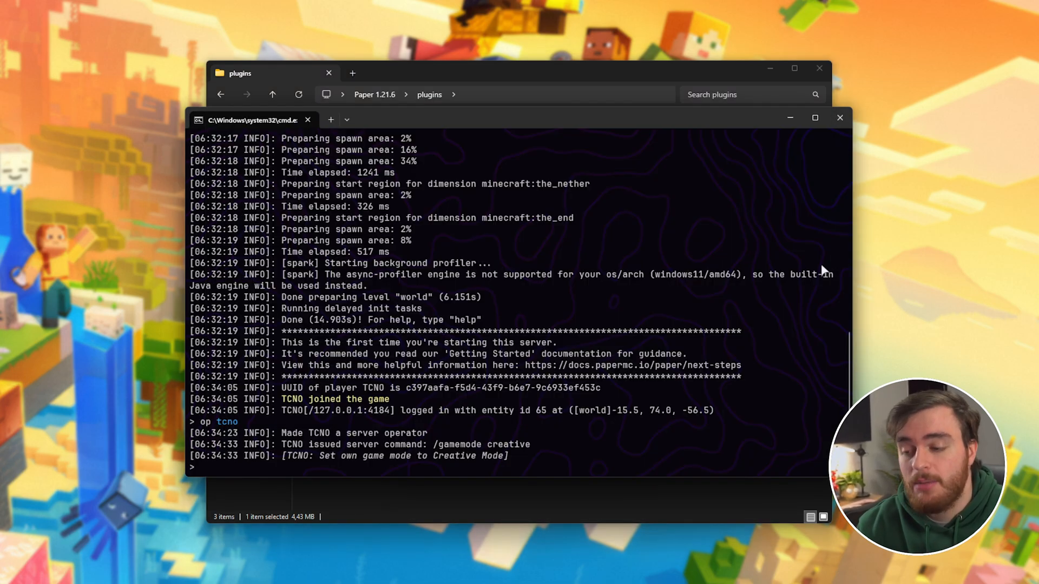
{"action": "type", "text": "save-all"}
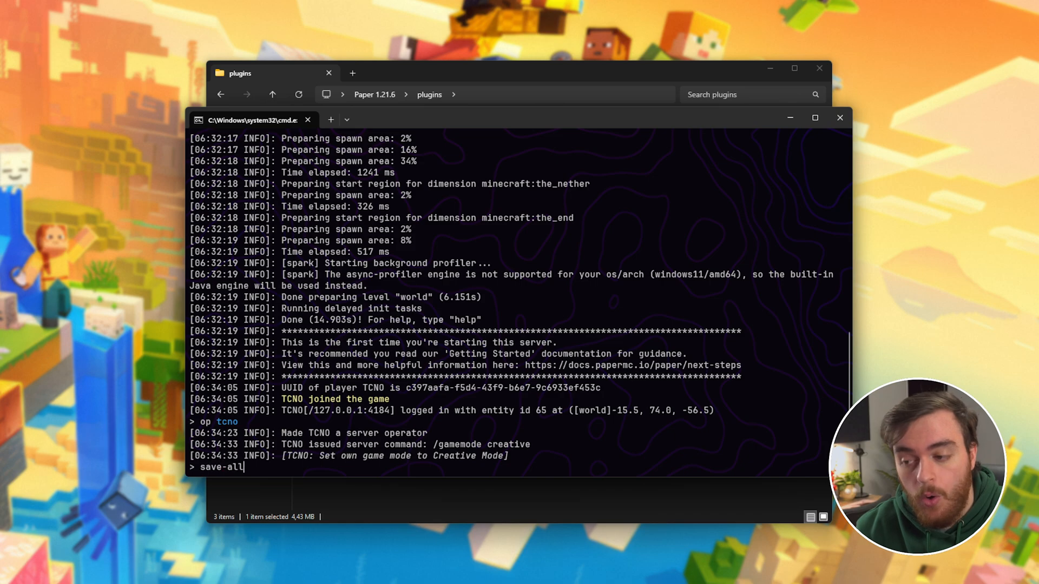
{"action": "type", "text": "stop"}
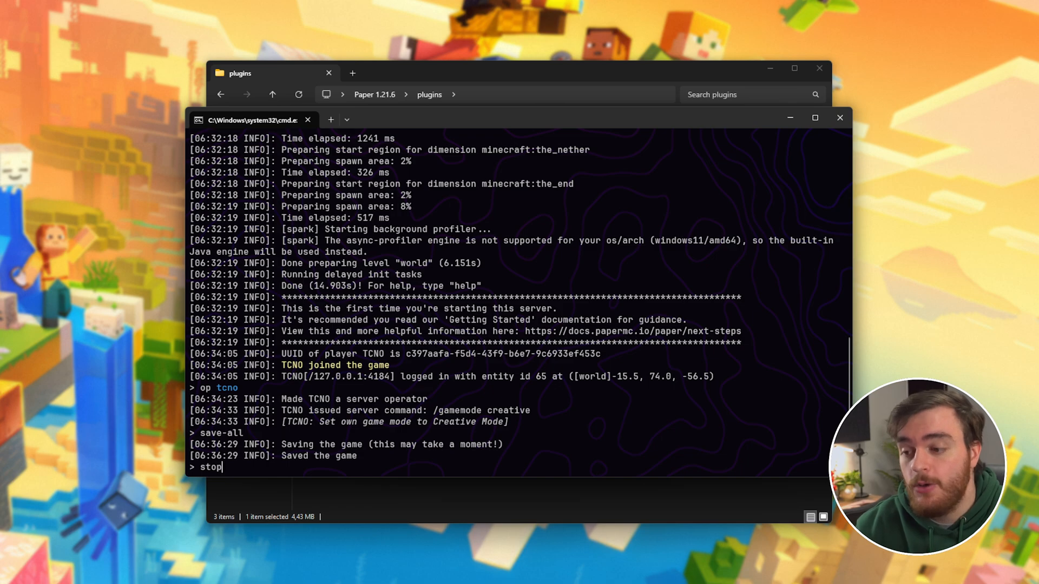
{"action": "type", "text": "rel"}
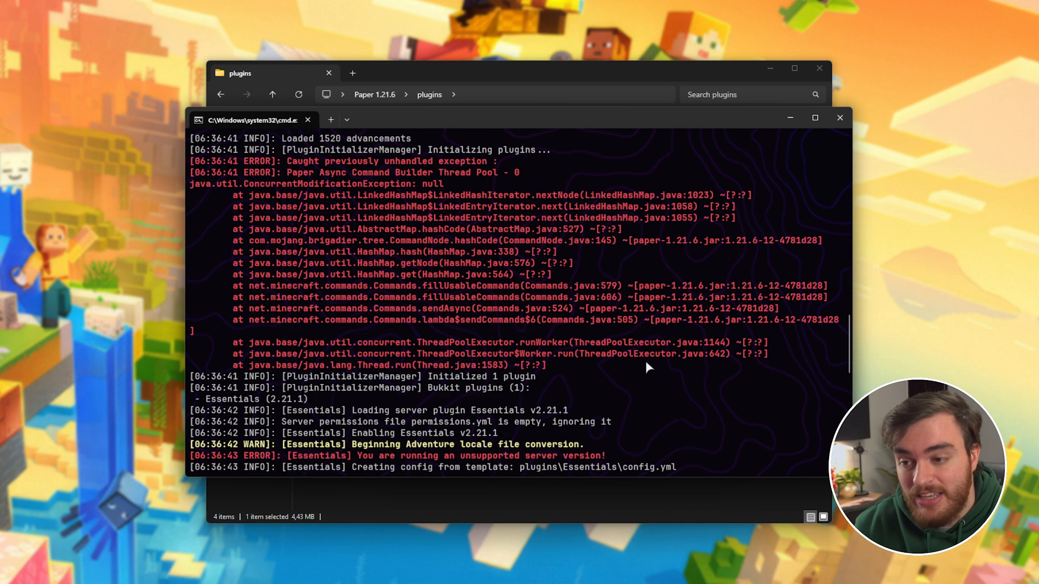
{"action": "type", "text": "save-all"}
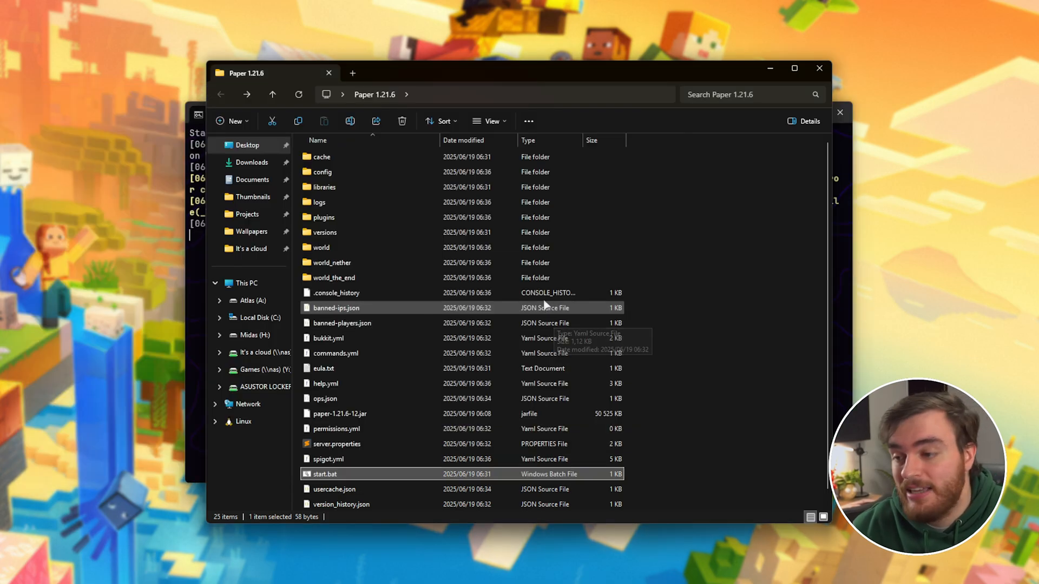
- Return to the plugins folder and inspect the Essentials folder the server generated
{"action": "double_click", "coordinate": [323, 217]}
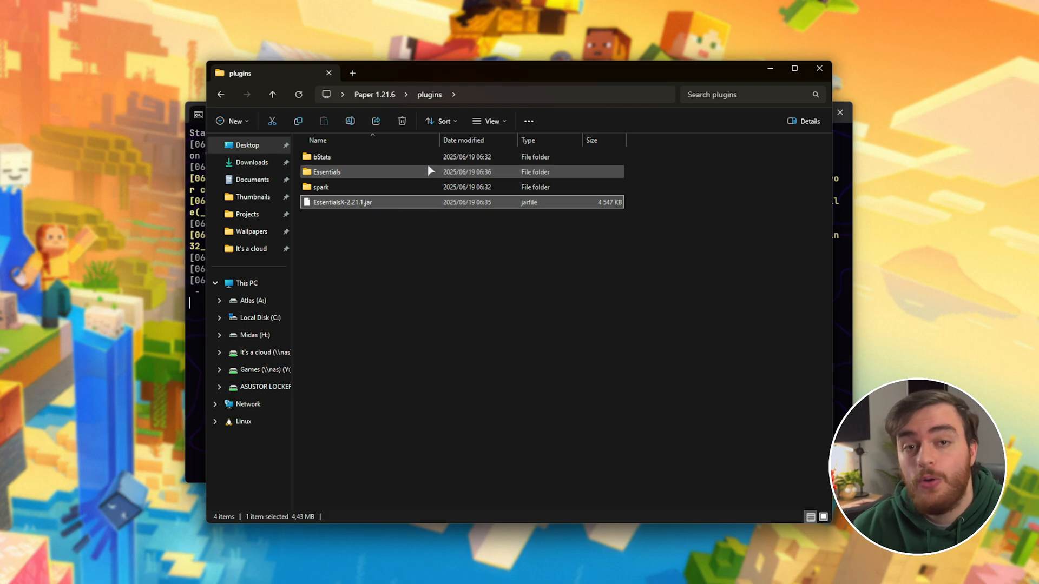
{"action": "double_click", "coordinate": [327, 172]}
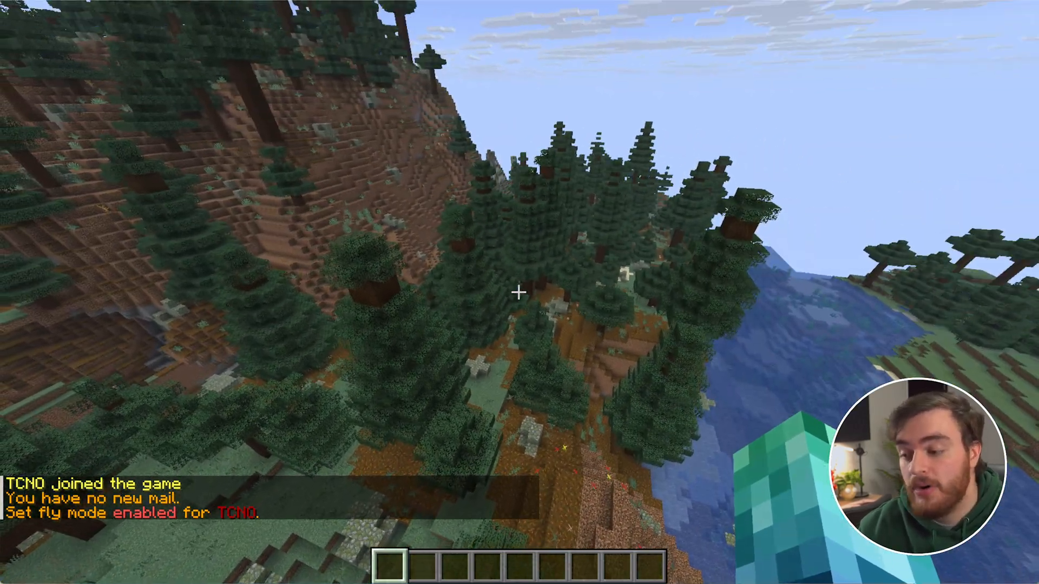
{"action": "mouse_move", "coordinate": [519, 292]}
{"action": "type", "text": "/save-all"}
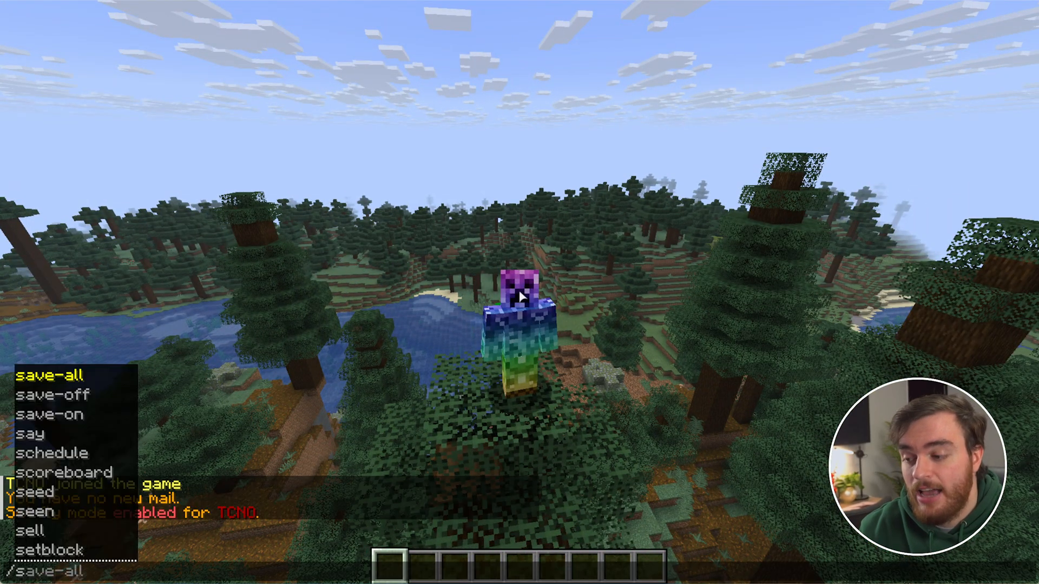
- Run the /save-all command from in-game chat on the Essentials-enabled server
{"action": "key", "text": "enter"}
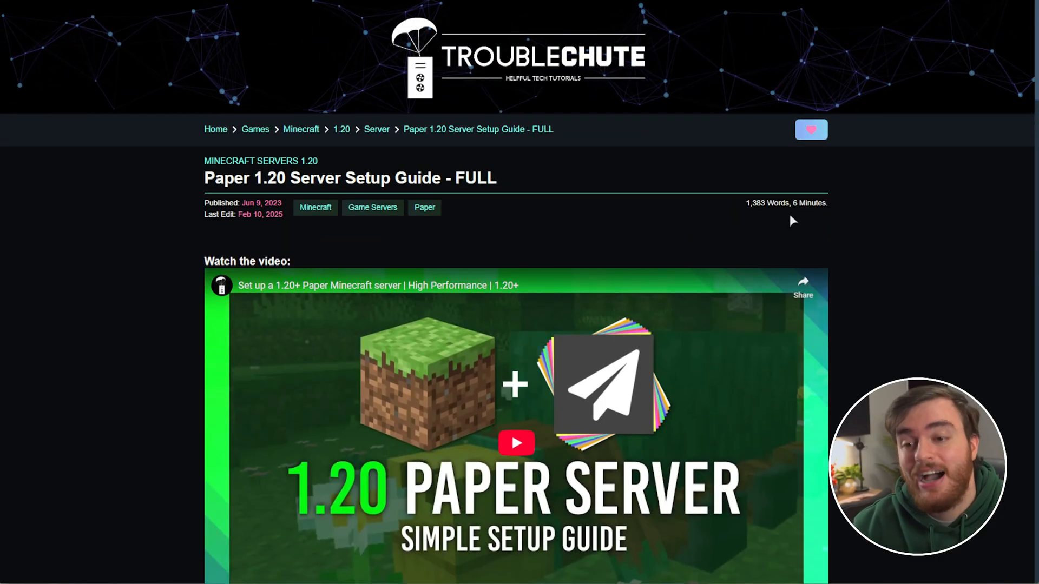
- Reach the guide's 'Letting other people connect' section and select the port 25565 firewall commands
{"action": "scroll", "scroll_direction": "down", "scroll_amount": 3}
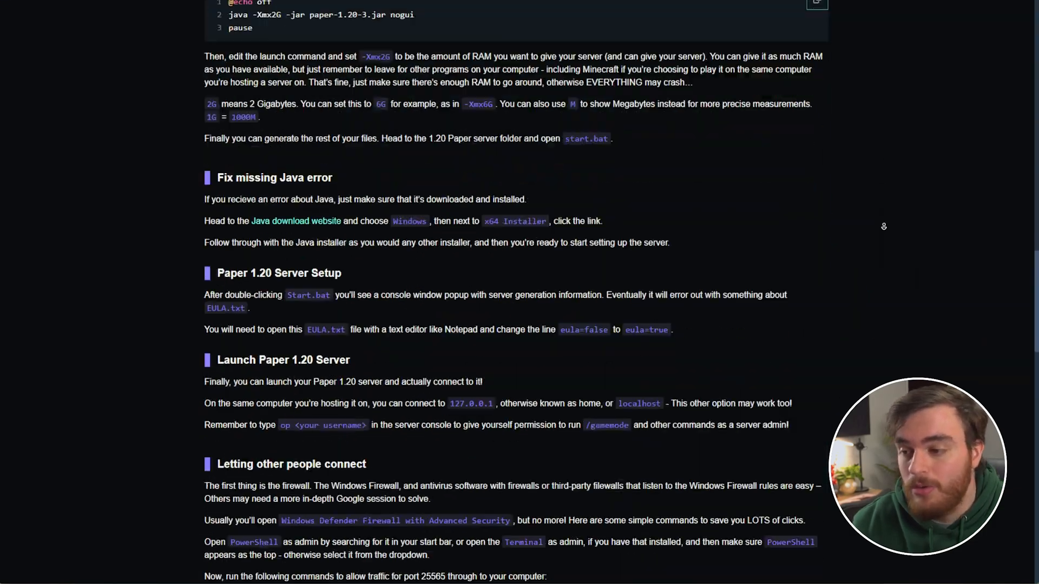
{"action": "scroll", "scroll_direction": "down", "scroll_amount": 3}
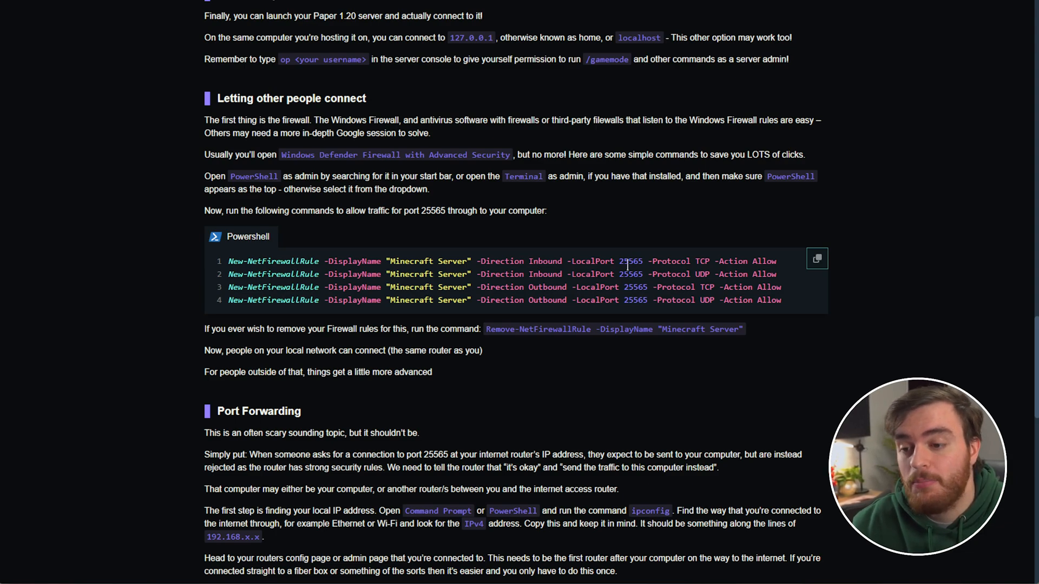
{"action": "double_click", "coordinate": [701, 260]}
{"action": "type", "text": "powershell"}
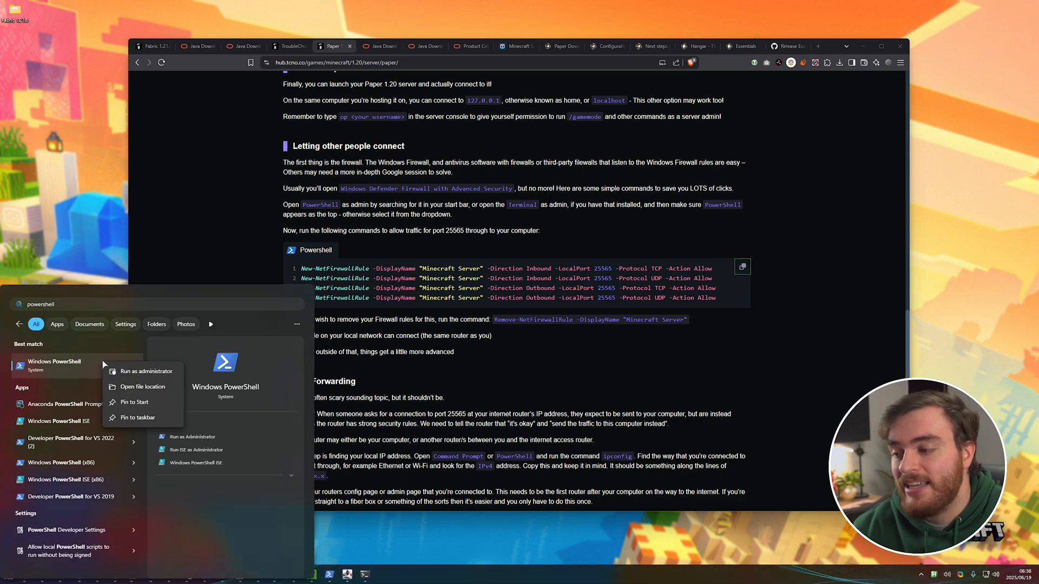
- Run the New-NetFirewallRule commands for port 25565 as administrator and start ipconfig
{"action": "left_click", "coordinate": [145, 371]}
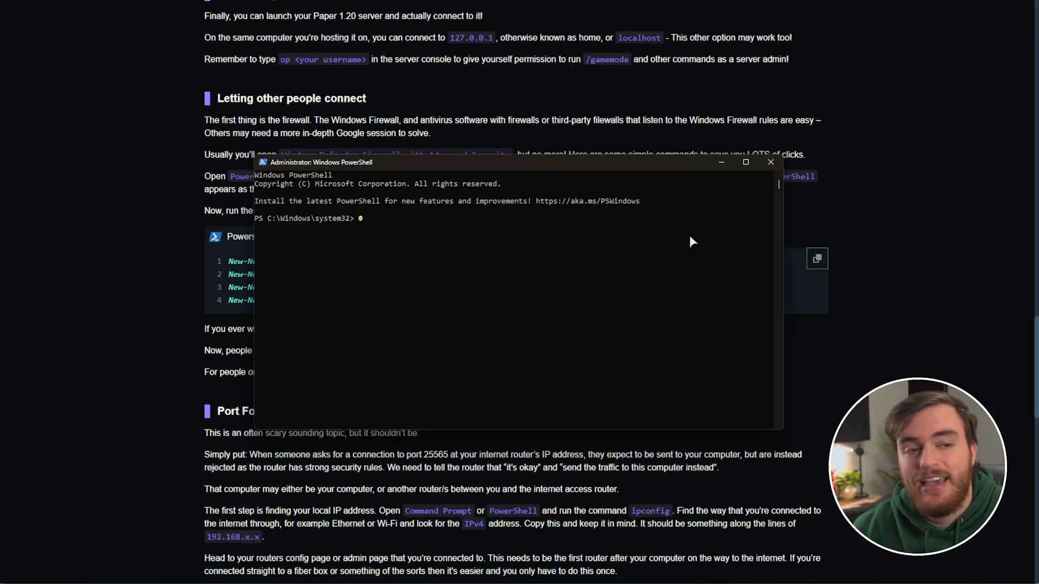
{"action": "key", "text": "Enter"}
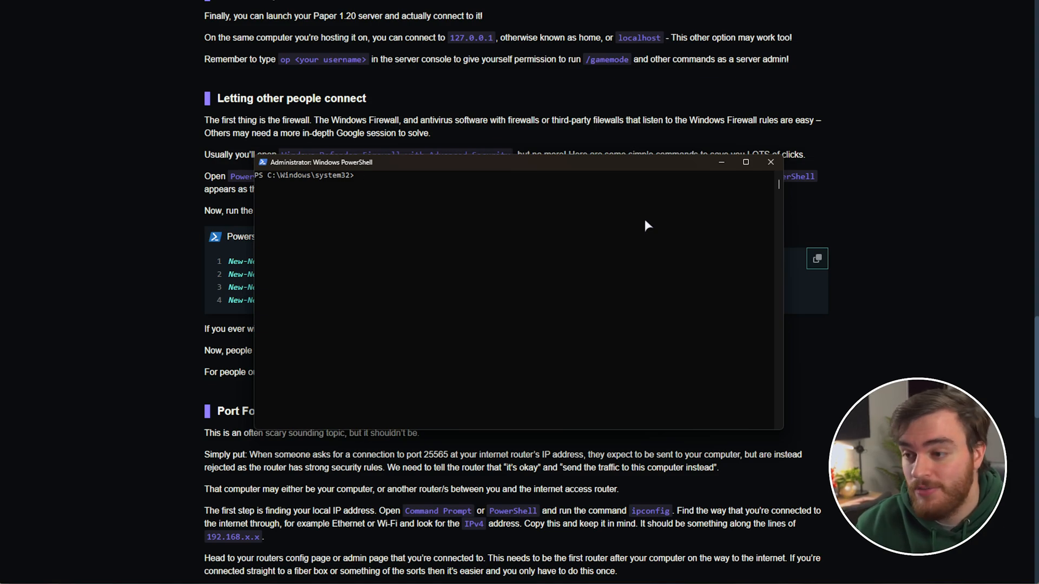
{"action": "type", "text": "ipconf"}
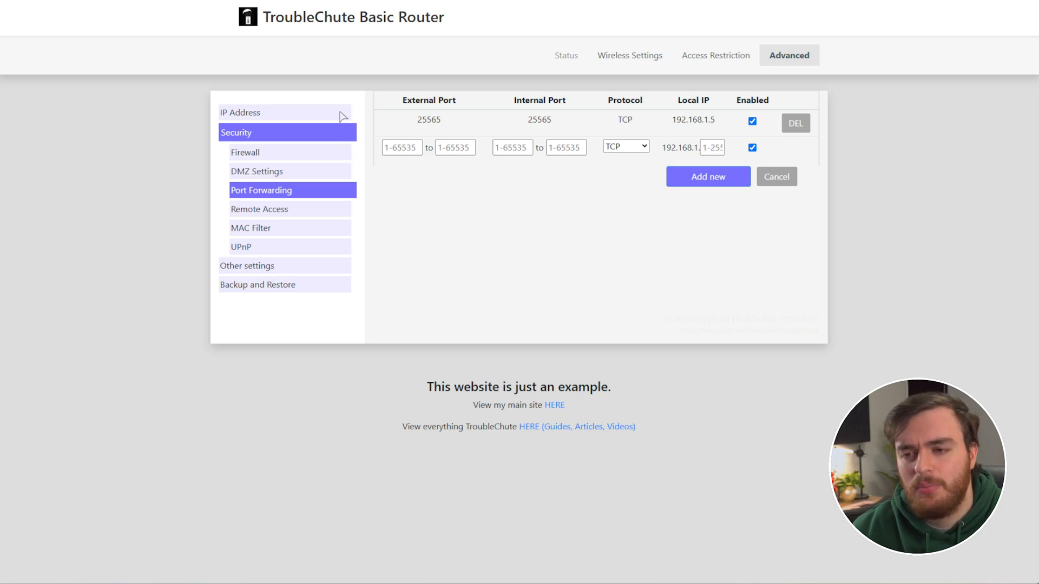
{"action": "mouse_move", "coordinate": [439, 131]}
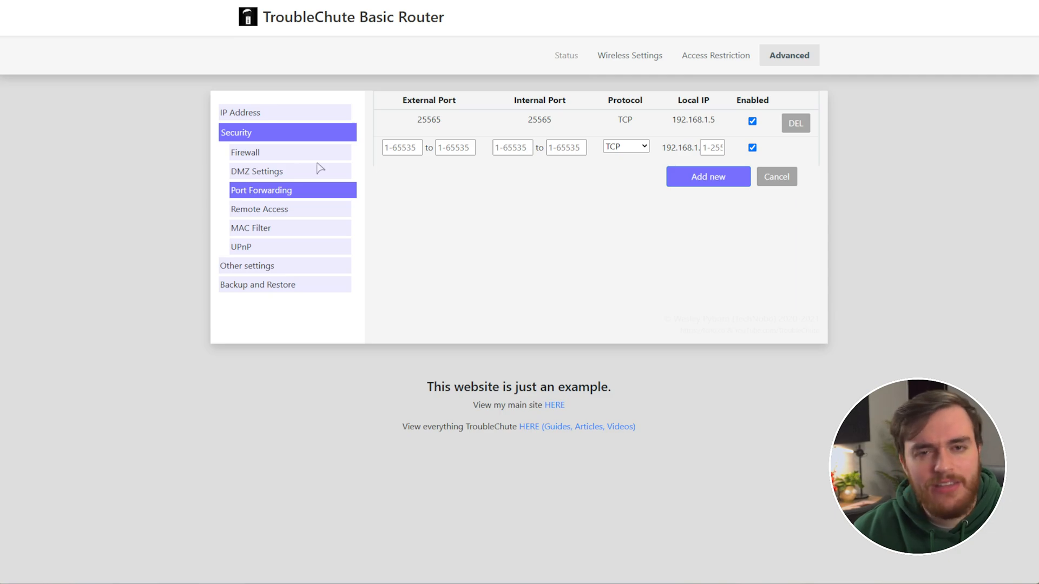
- Begin a new port-forwarding row beside the existing 25565 TCP rule to 192.168.1.5
{"action": "double_click", "coordinate": [447, 99]}
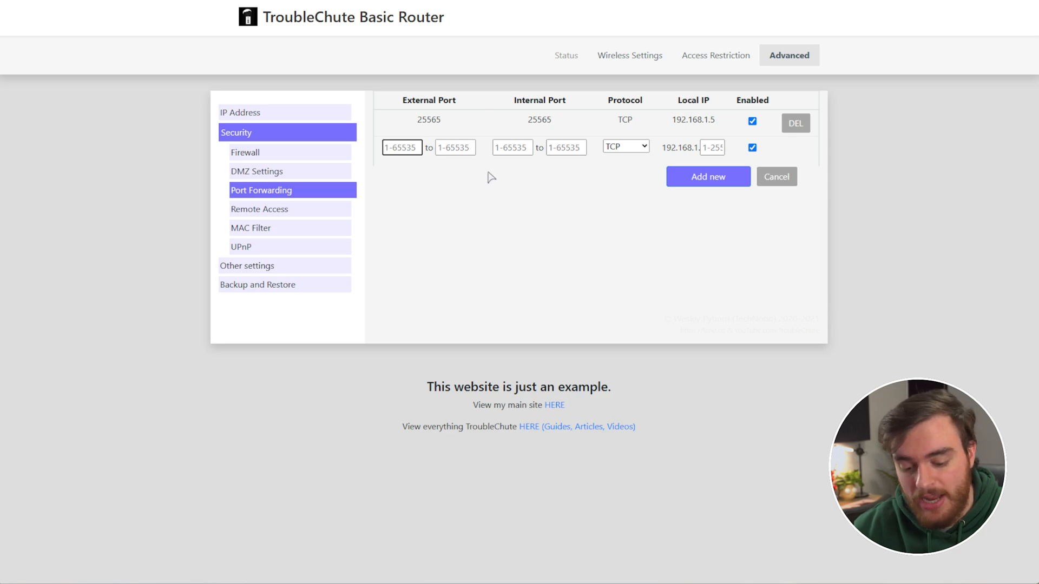
- Add an enabled rule forwarding ports 25565–25565 over TCP/UDP to 192.168.1.51
{"action": "type", "text": "25565"}
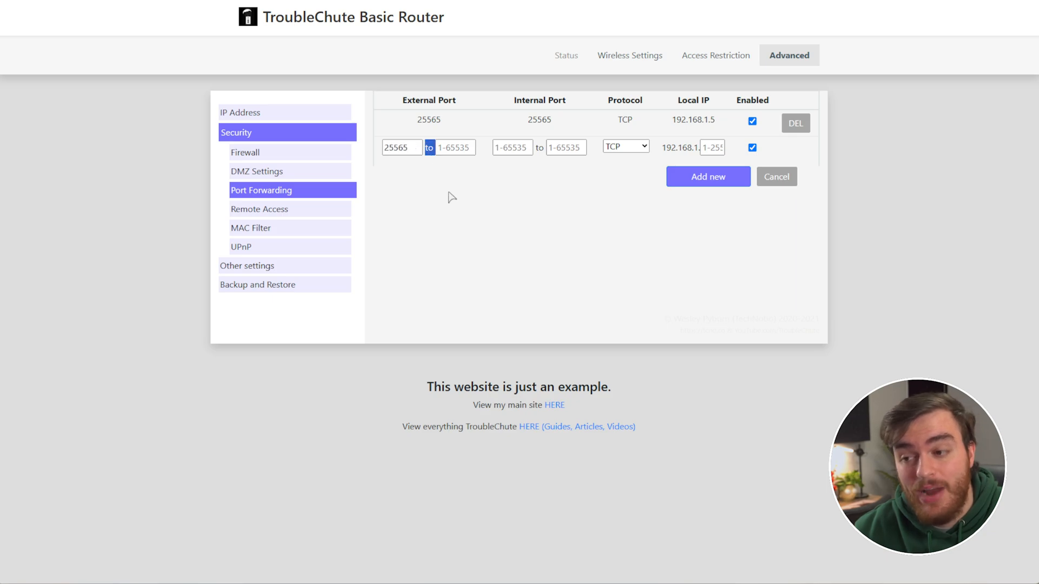
{"action": "type", "text": "25565"}
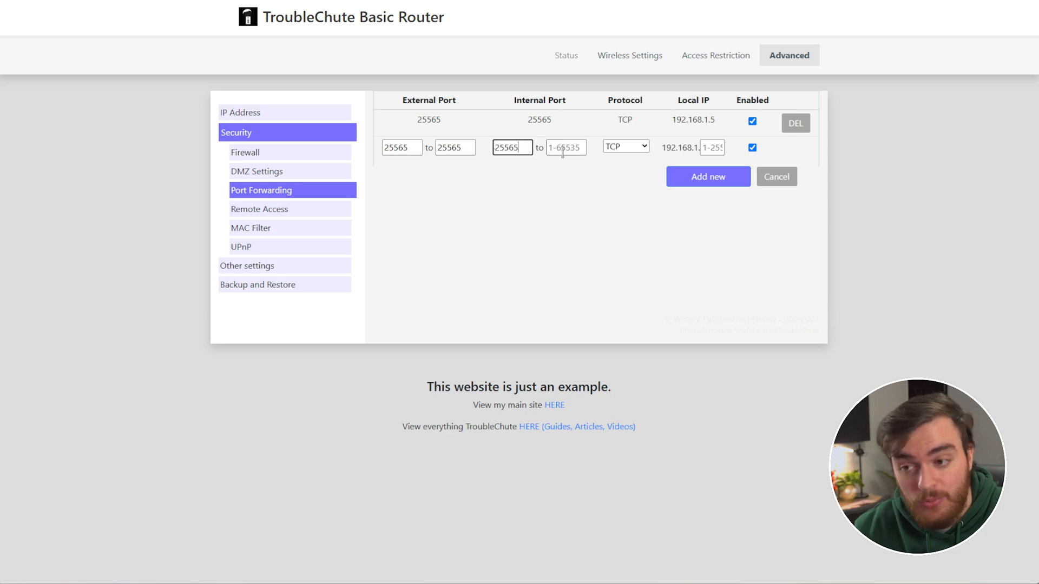
{"action": "left_click", "coordinate": [623, 146]}
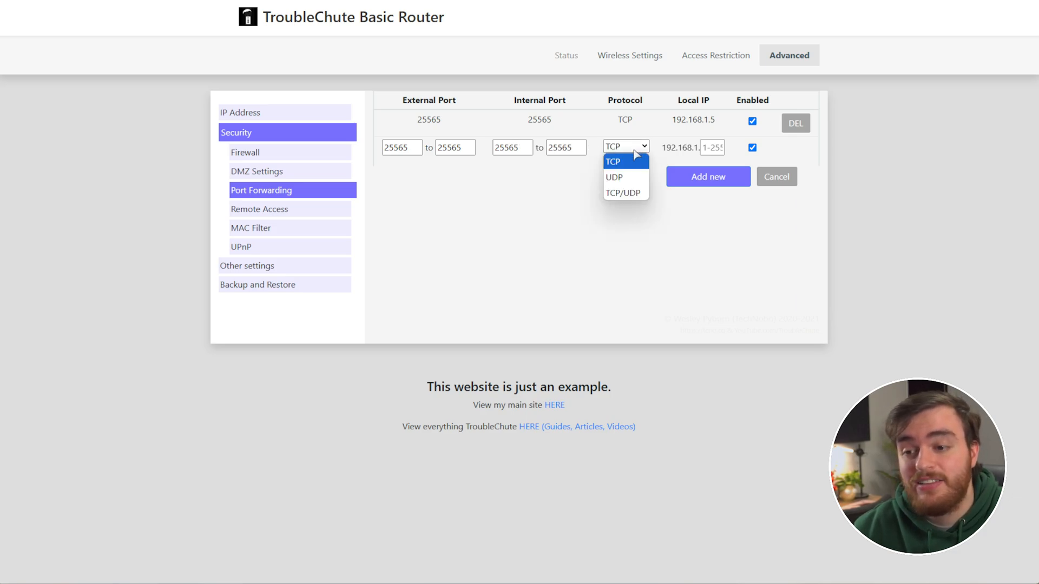
{"action": "left_click", "coordinate": [623, 193]}
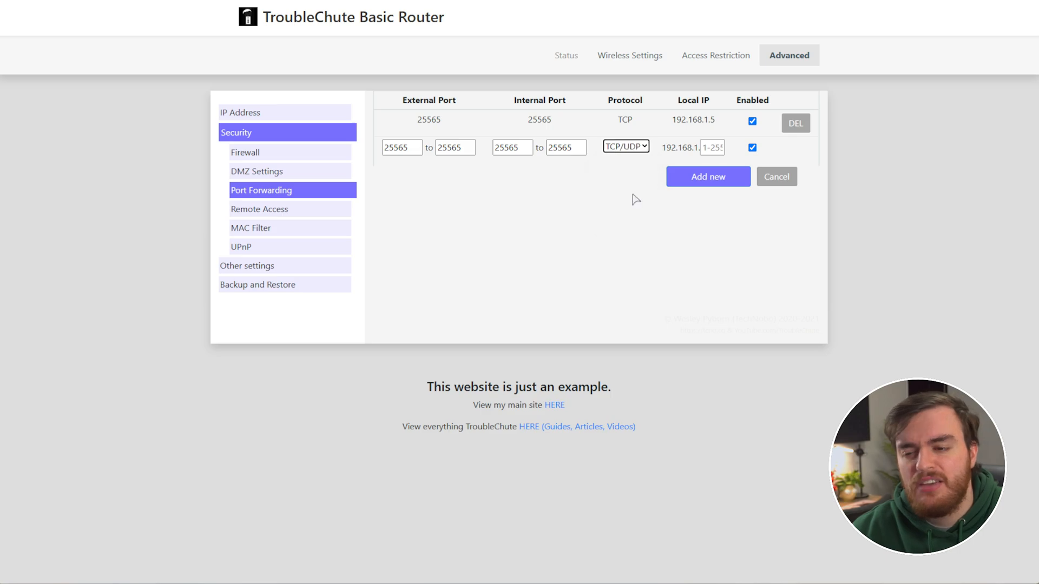
{"action": "left_click", "coordinate": [625, 146]}
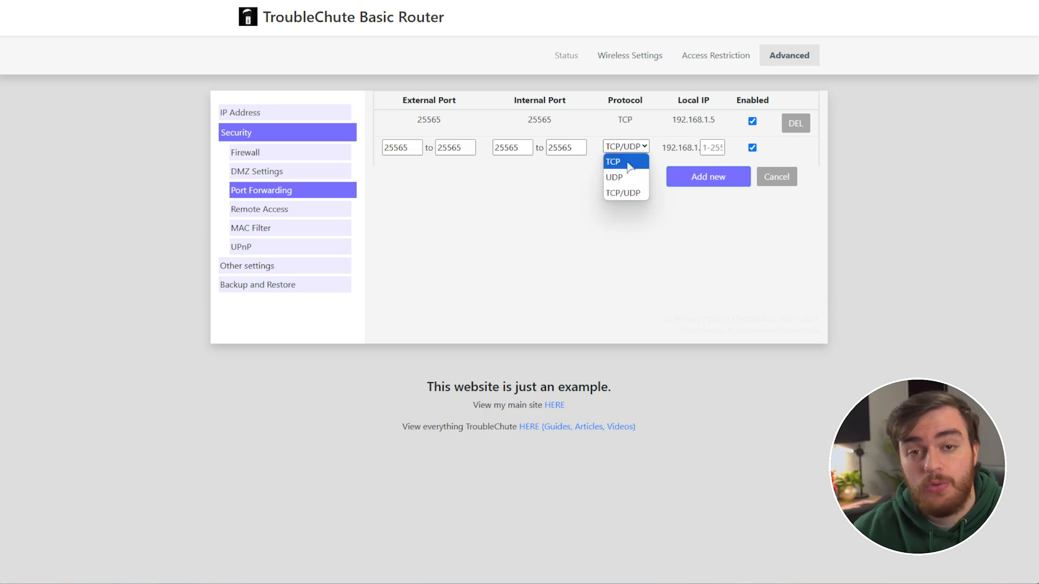
{"action": "mouse_move", "coordinate": [615, 177]}
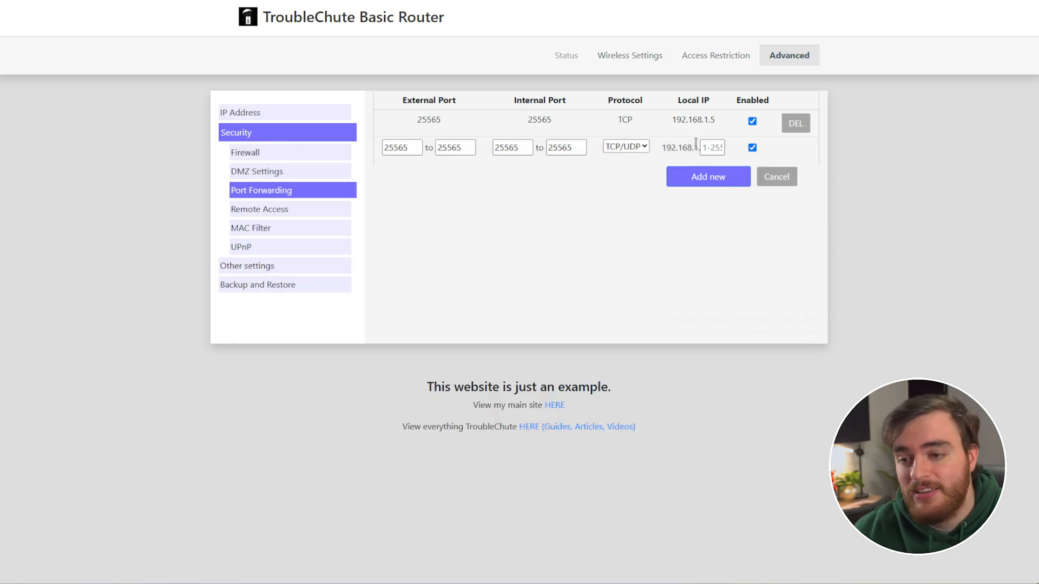
{"action": "type", "text": "51"}
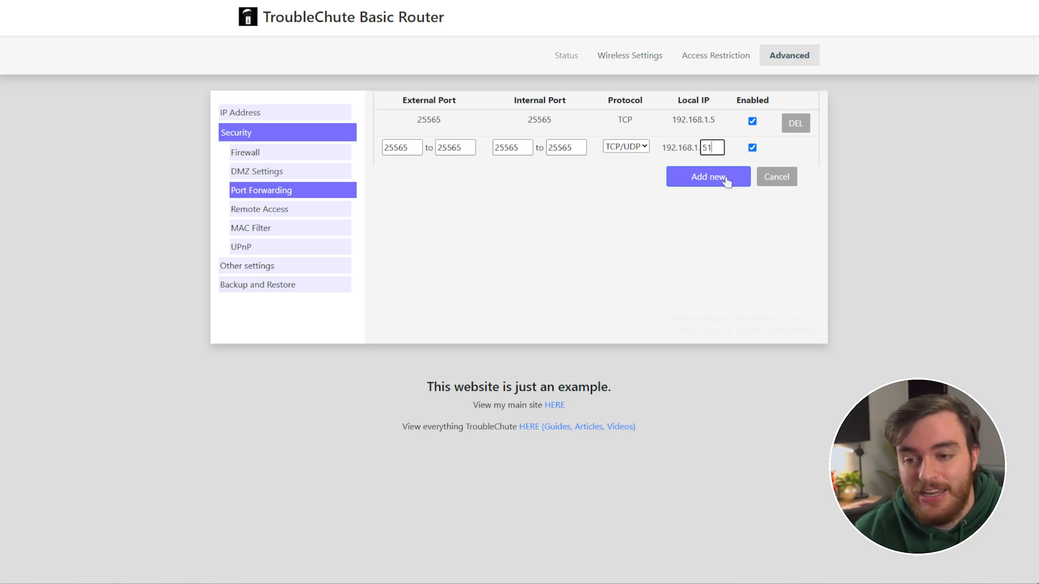
{"action": "left_click", "coordinate": [707, 176]}
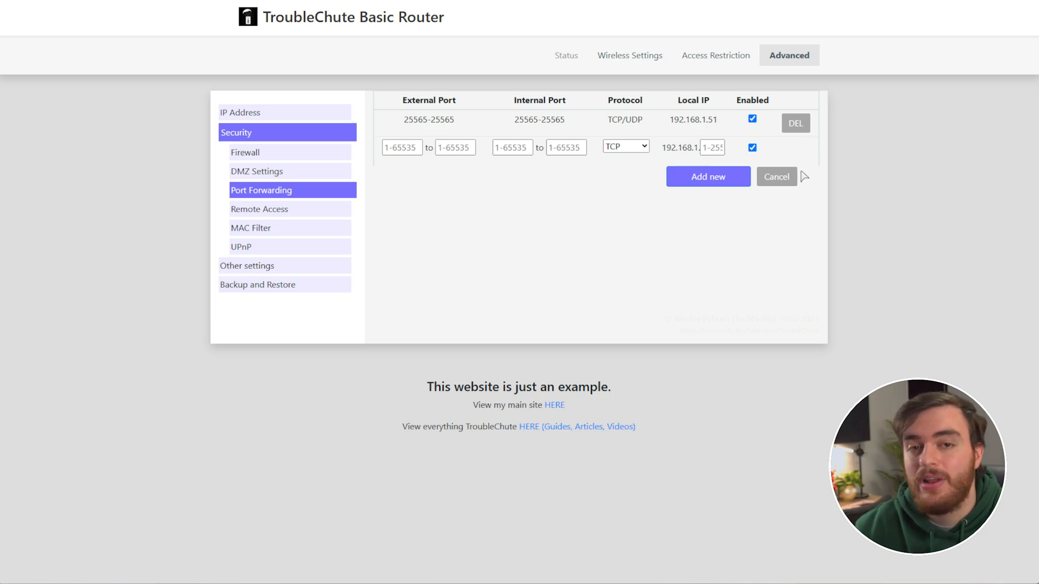
{"action": "mouse_move", "coordinate": [806, 143]}
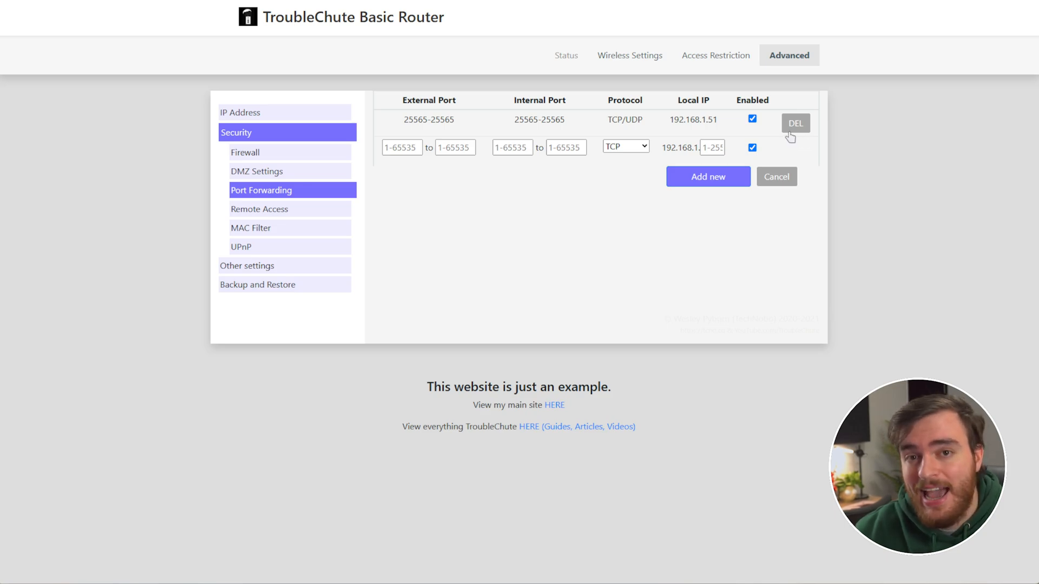
{"action": "mouse_move", "coordinate": [780, 138]}
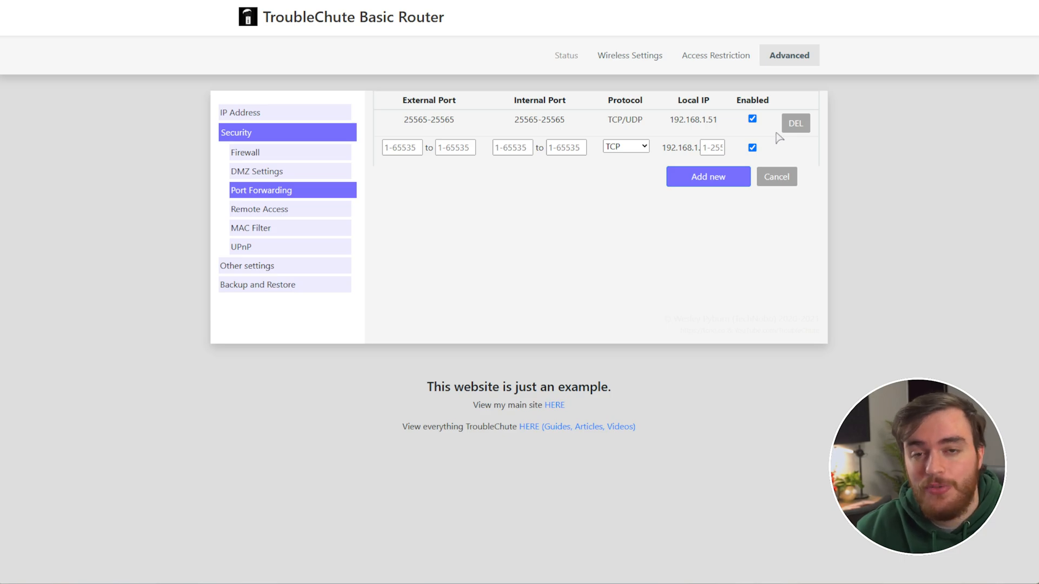